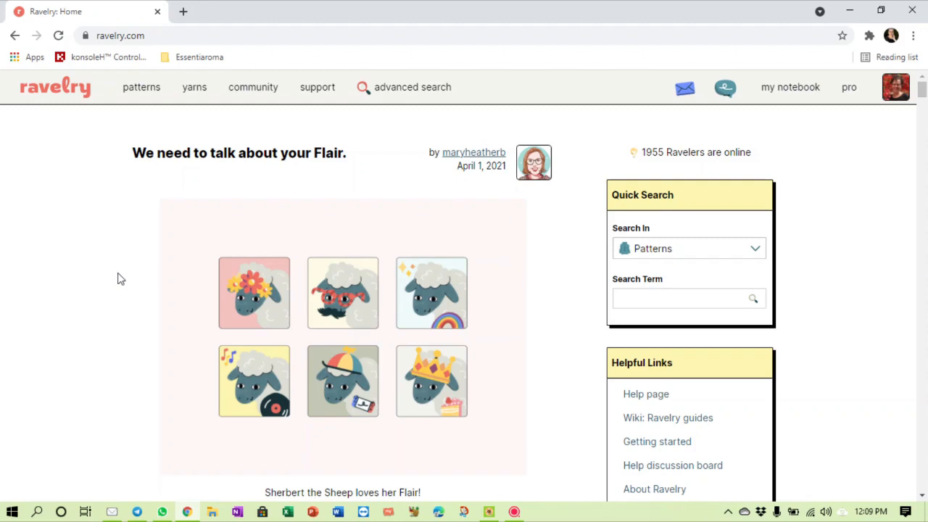
# Go from the home page to the Queue via the my notebook menu
pyautogui.click(317, 87)
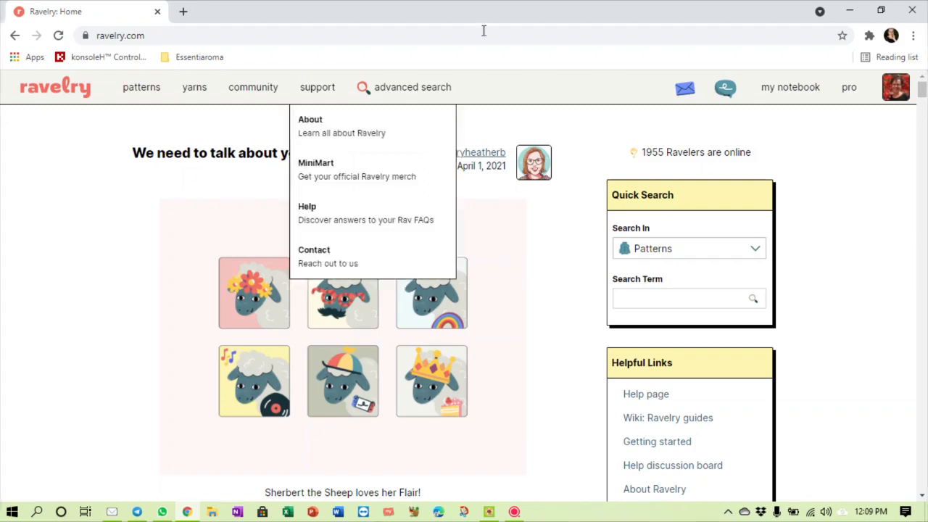
pyautogui.click(790, 87)
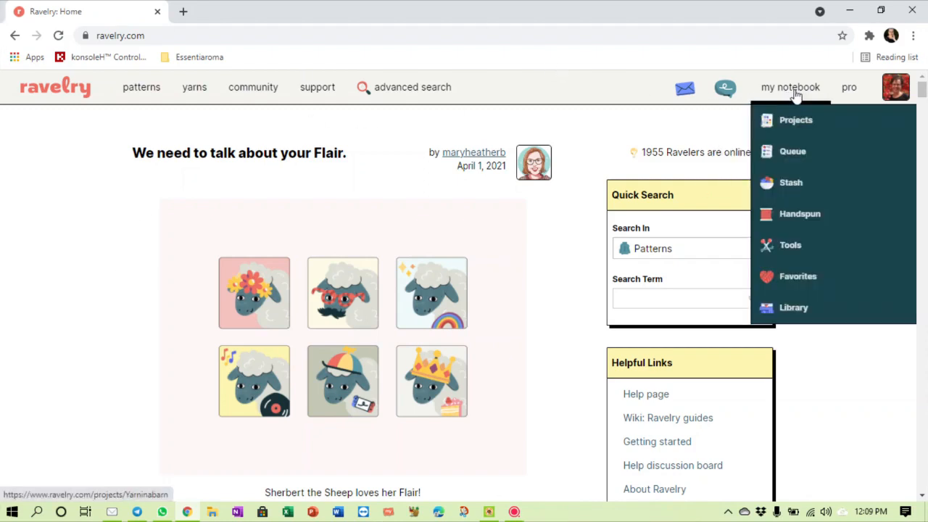
pyautogui.moveTo(793, 151)
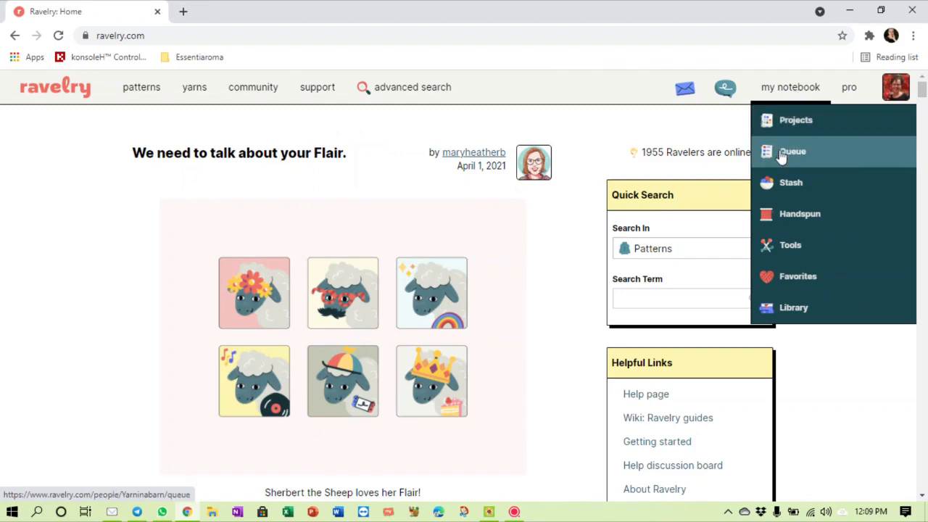
pyautogui.click(793, 152)
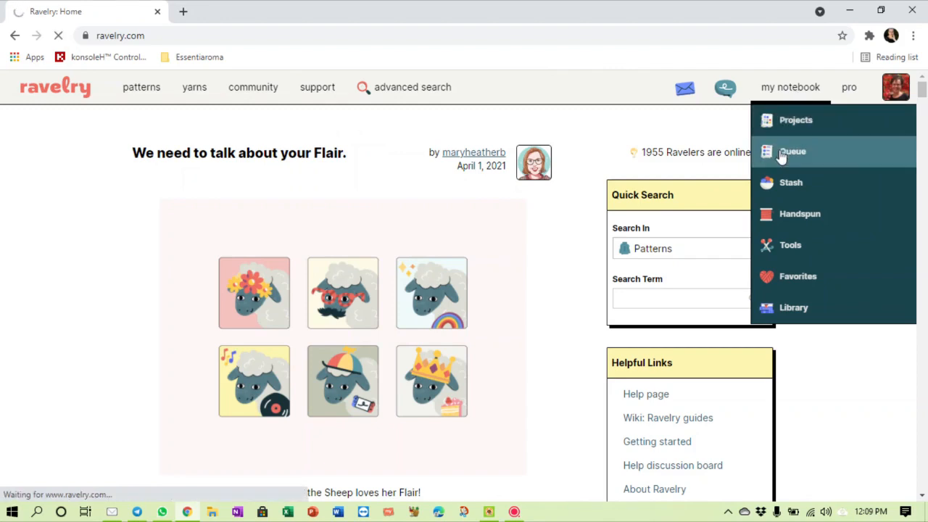
pyautogui.click(793, 151)
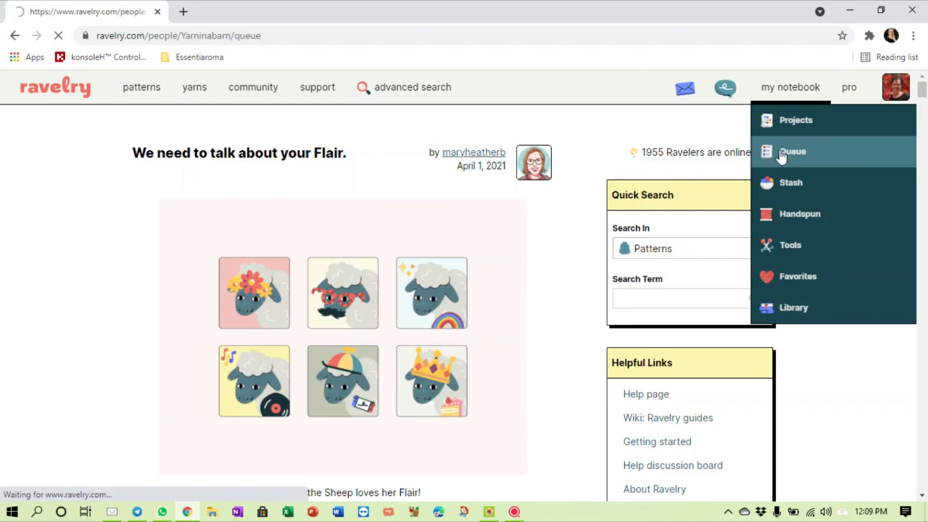
# Let the queue load and scroll through the four queued patterns and their yarns
pyautogui.click(792, 151)
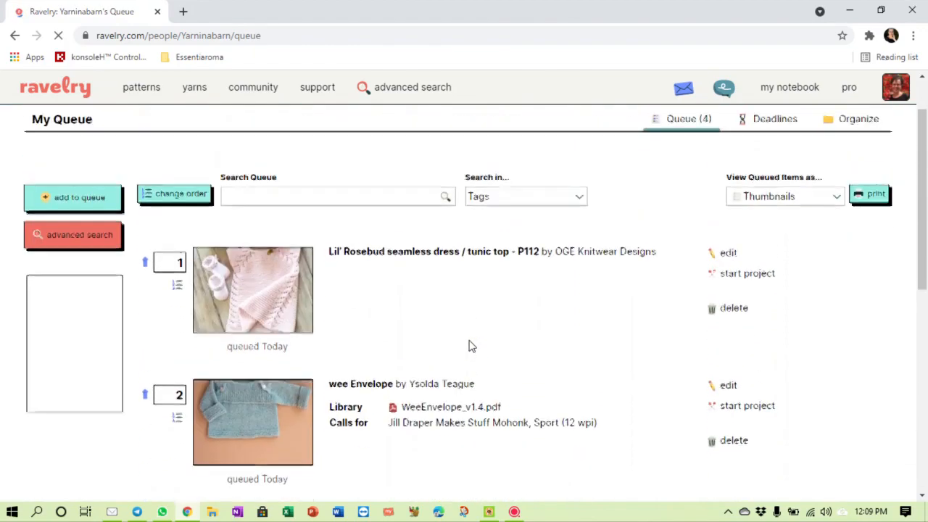
pyautogui.scroll(-3)
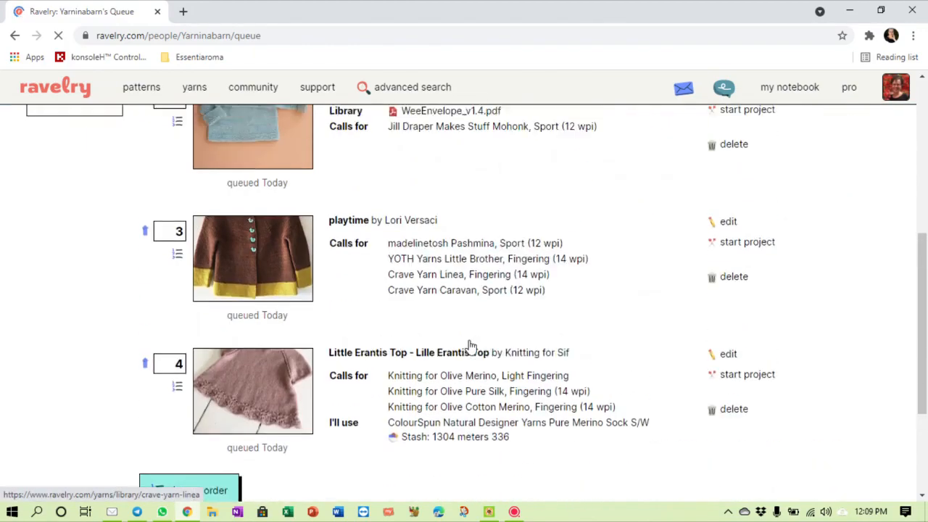
pyautogui.scroll(-3)
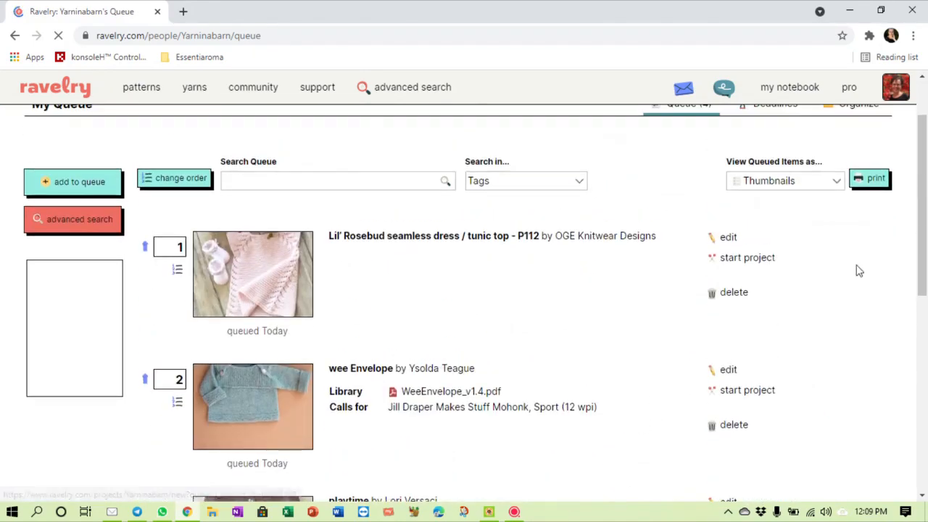
# Delete and confirm Lil' Rosebud, wee Envelope and playtime, then delete Little Erantis Top
pyautogui.click(734, 292)
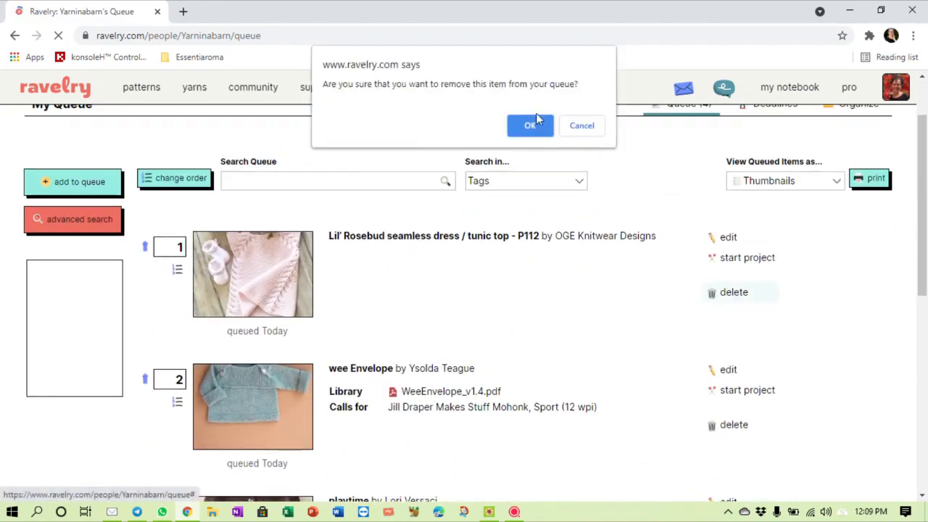
pyautogui.click(530, 125)
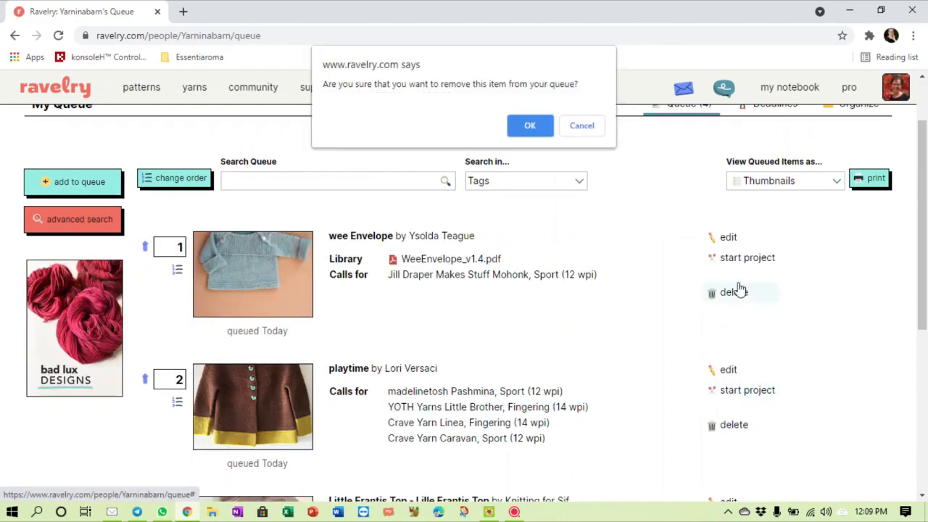
pyautogui.click(530, 126)
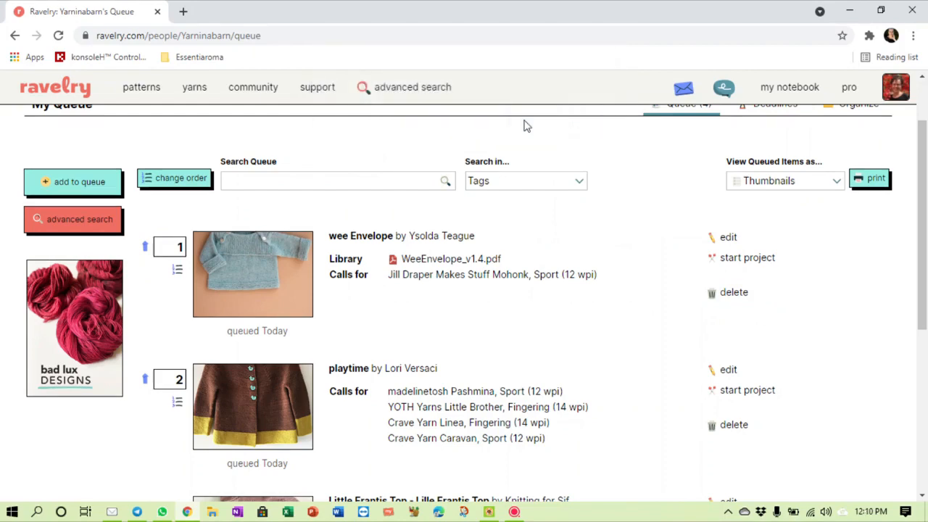
pyautogui.moveTo(724, 297)
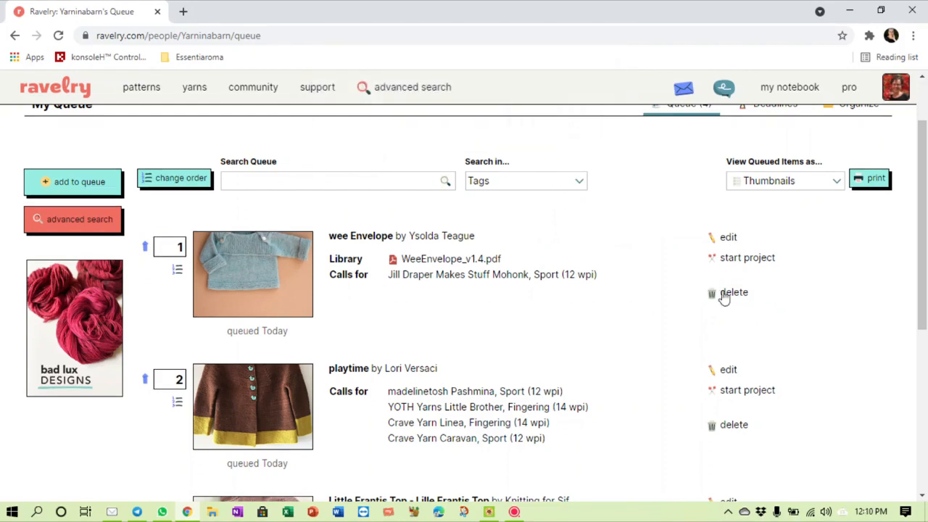
pyautogui.click(734, 292)
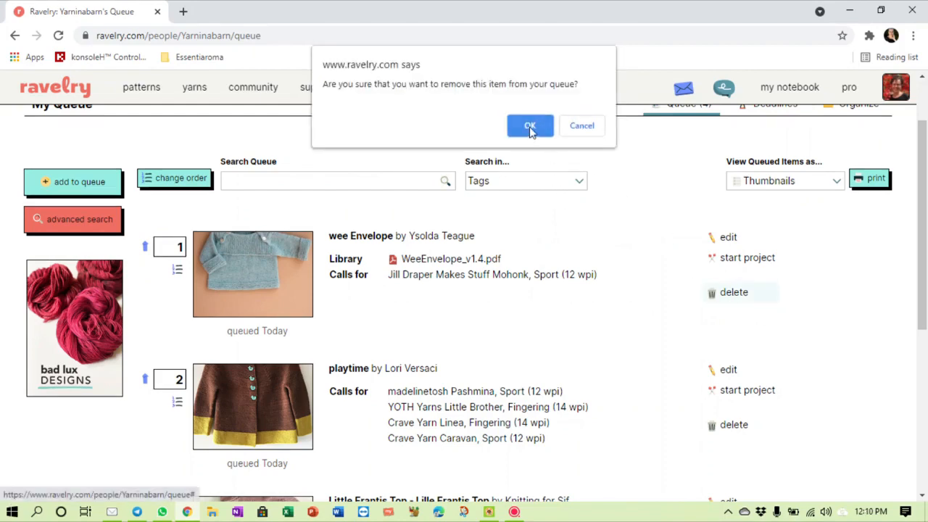
pyautogui.click(530, 126)
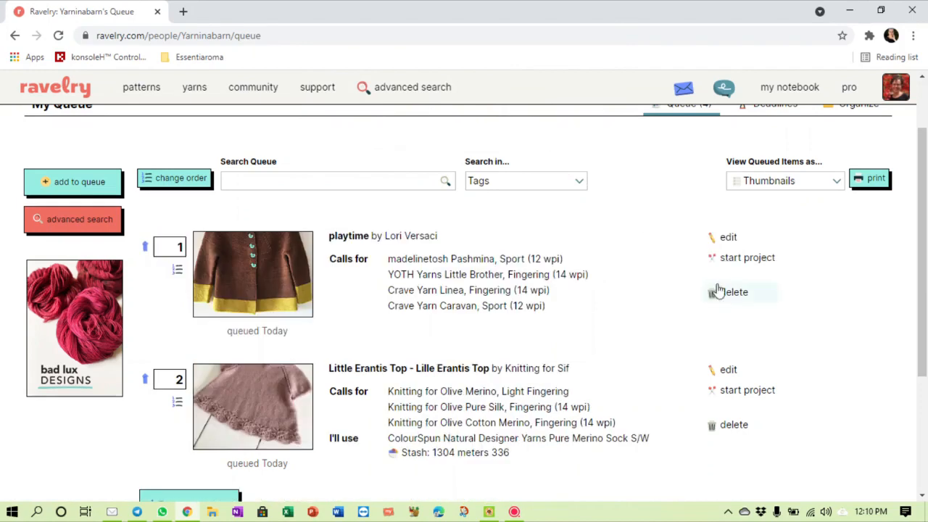
pyautogui.click(734, 291)
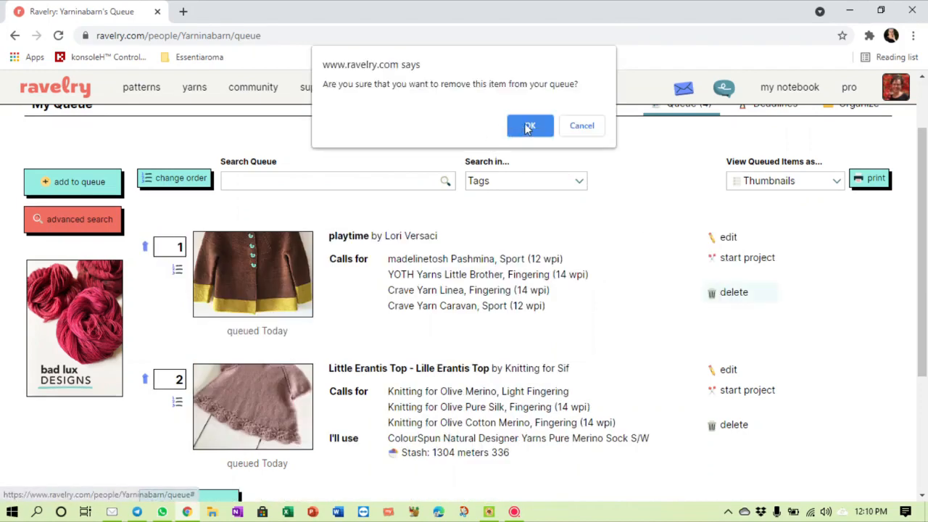
pyautogui.click(530, 125)
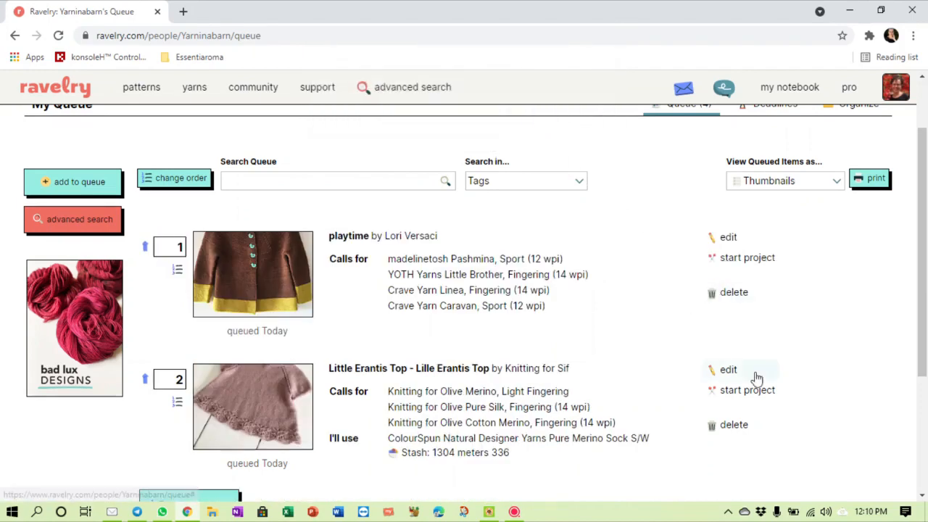
pyautogui.moveTo(733, 449)
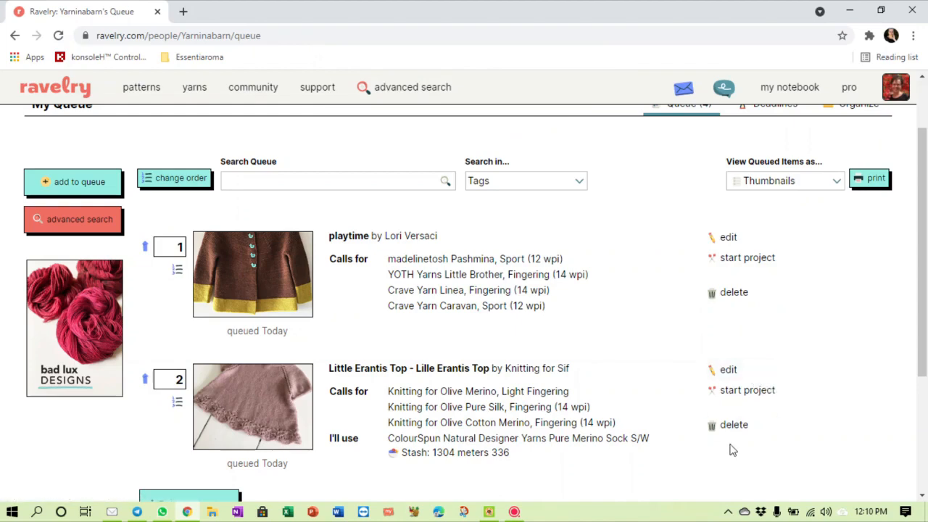
pyautogui.click(733, 292)
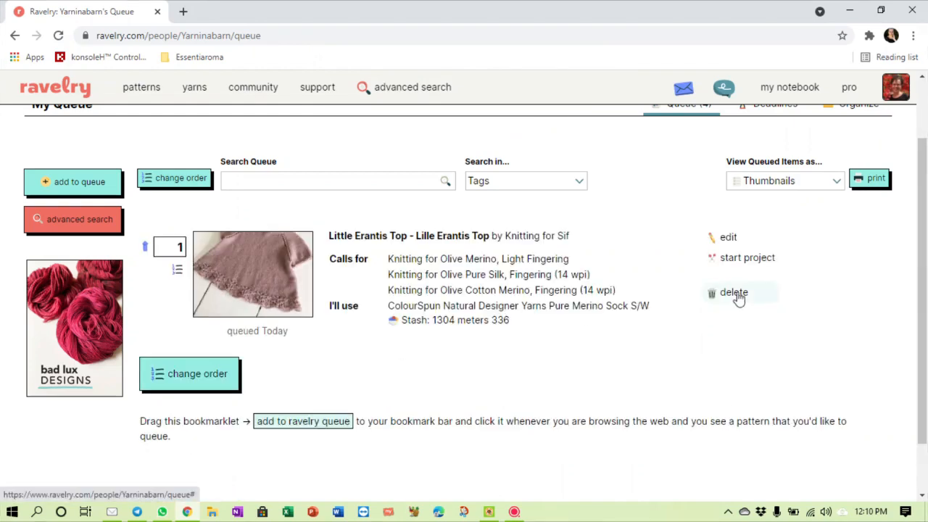
pyautogui.moveTo(540, 132)
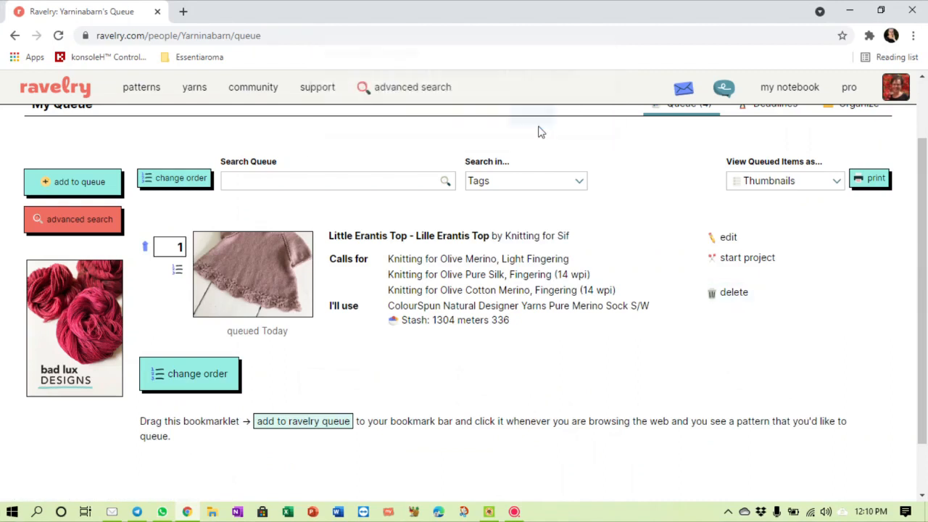
pyautogui.moveTo(667, 368)
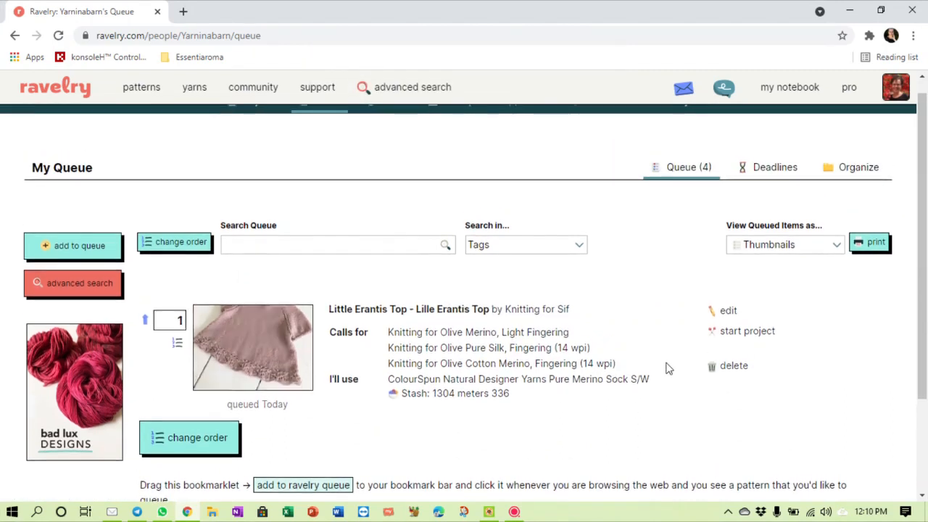
# Confirm removing Little Erantis Top, then go to Favorites
pyautogui.click(790, 87)
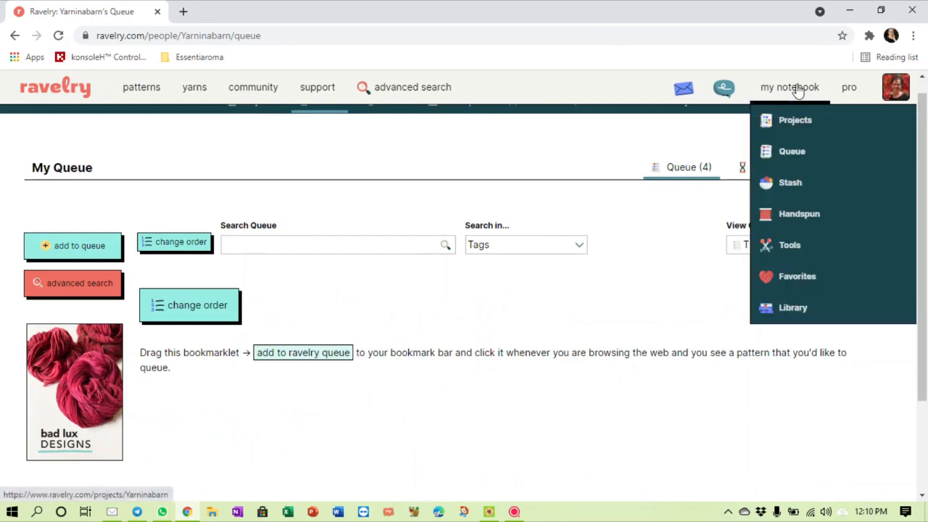
pyautogui.moveTo(795, 112)
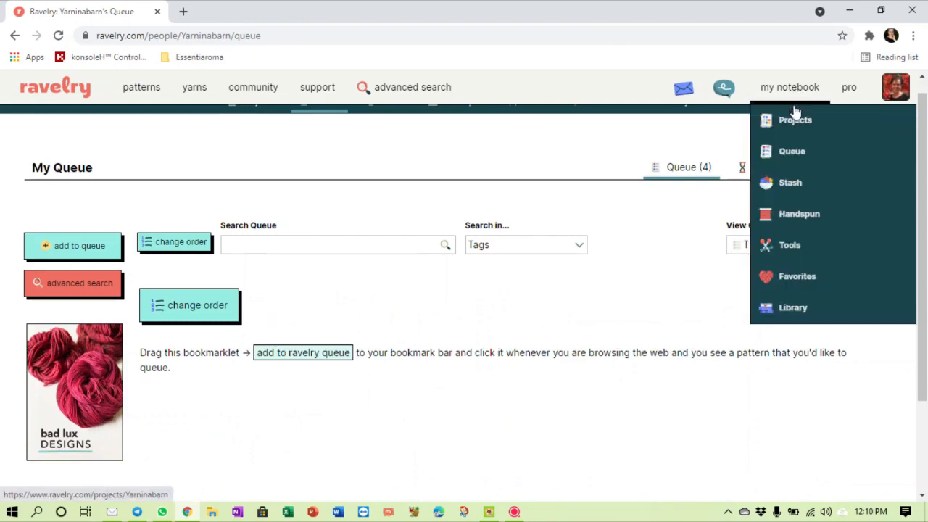
pyautogui.moveTo(797, 276)
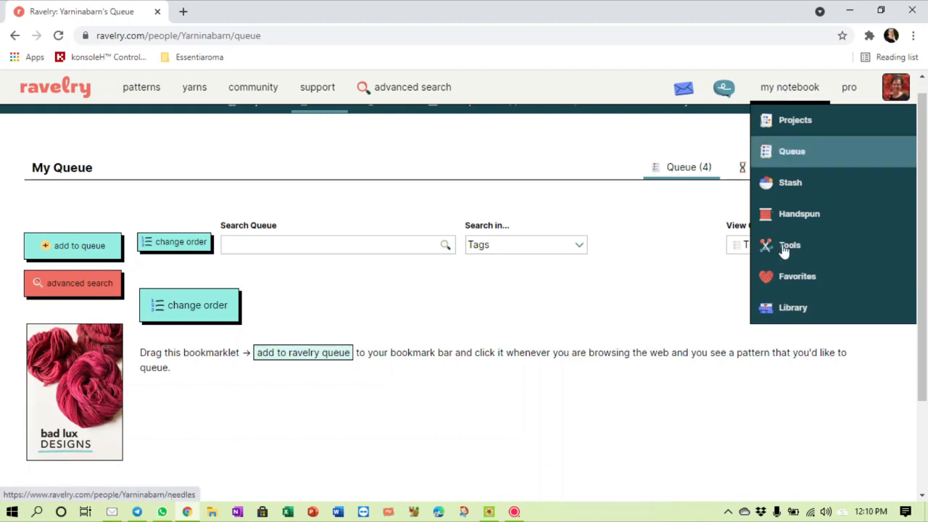
pyautogui.click(797, 277)
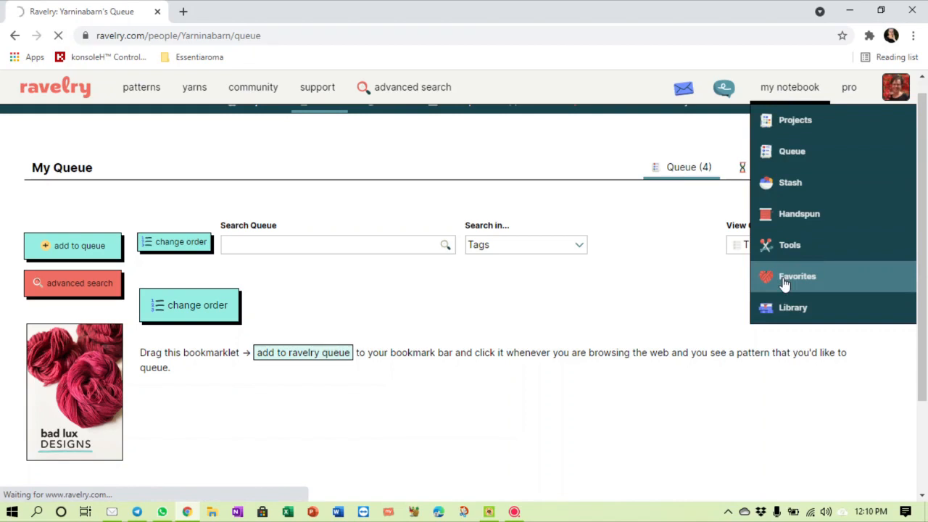
# Show the Bundles tab with the Abigail, For Dries and For me bundles
pyautogui.click(797, 277)
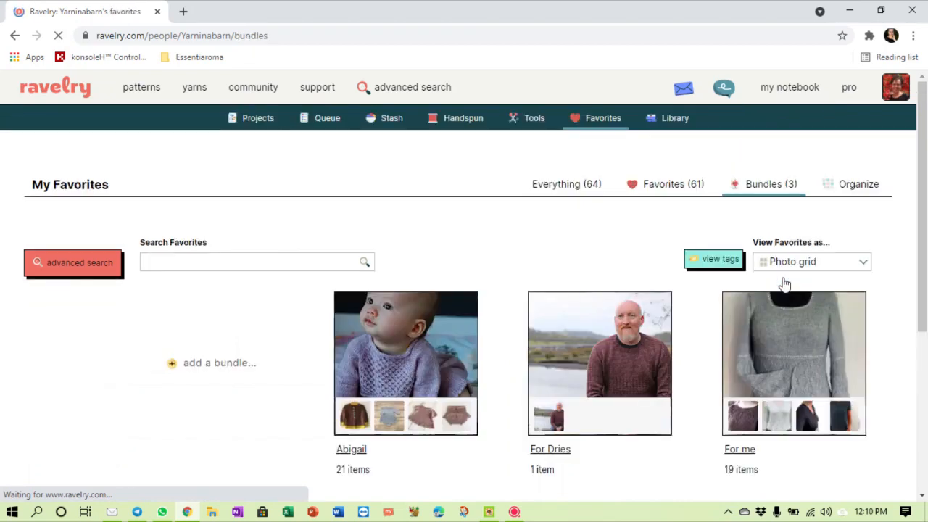
pyautogui.moveTo(368, 355)
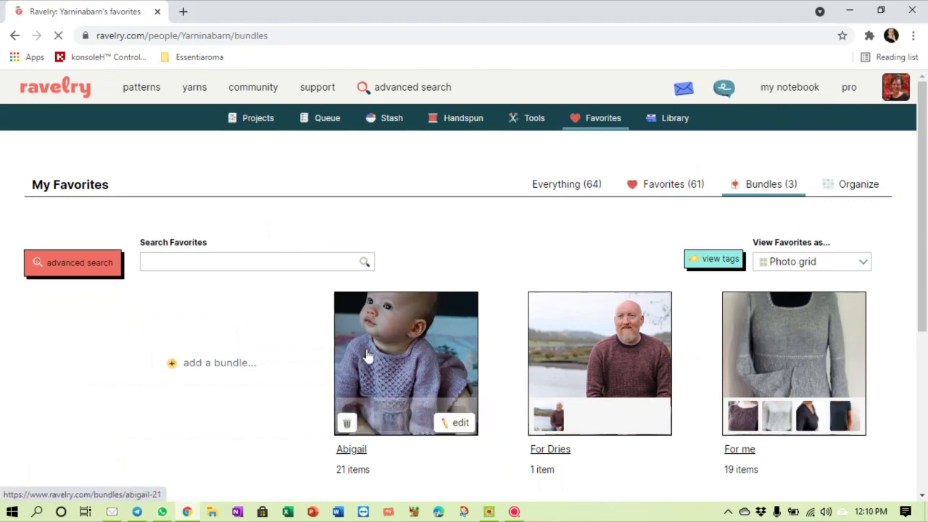
pyautogui.moveTo(399, 327)
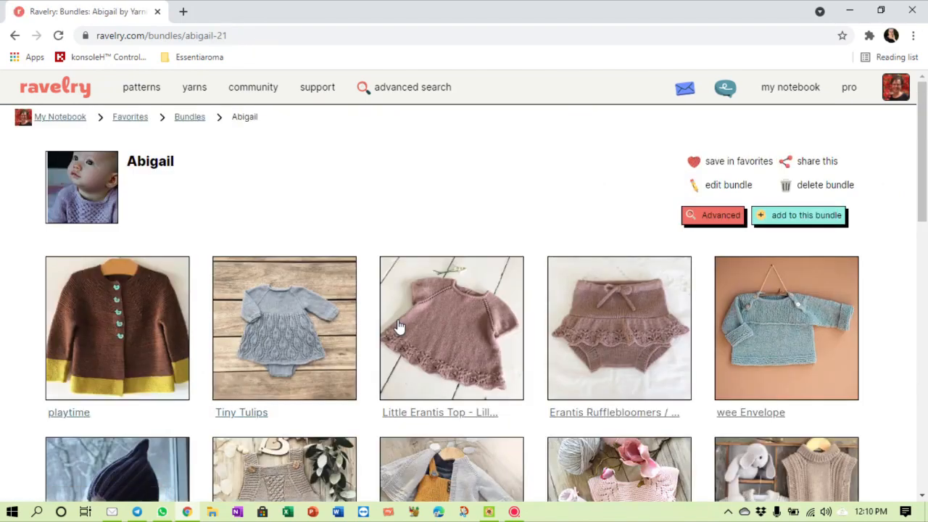
# Scroll through the Abigail bundle's baby patterns
pyautogui.scroll(-3)
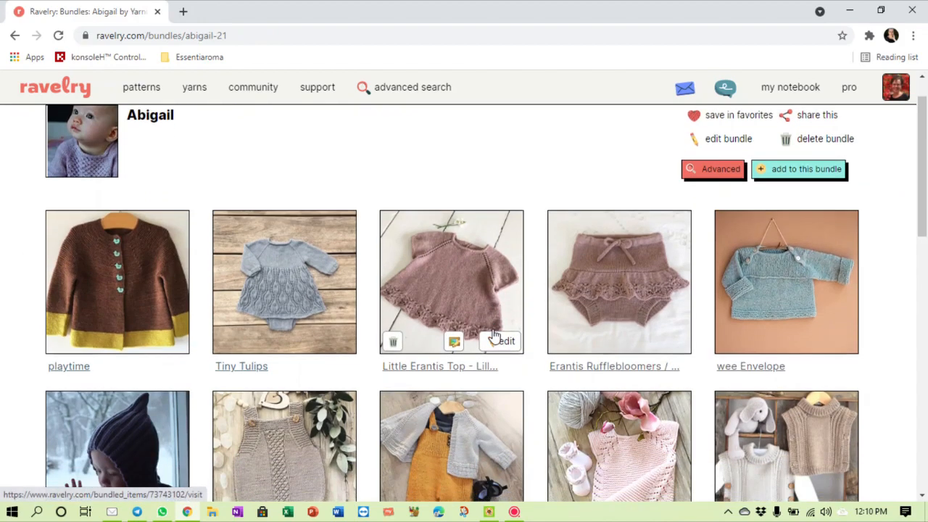
pyautogui.moveTo(795, 289)
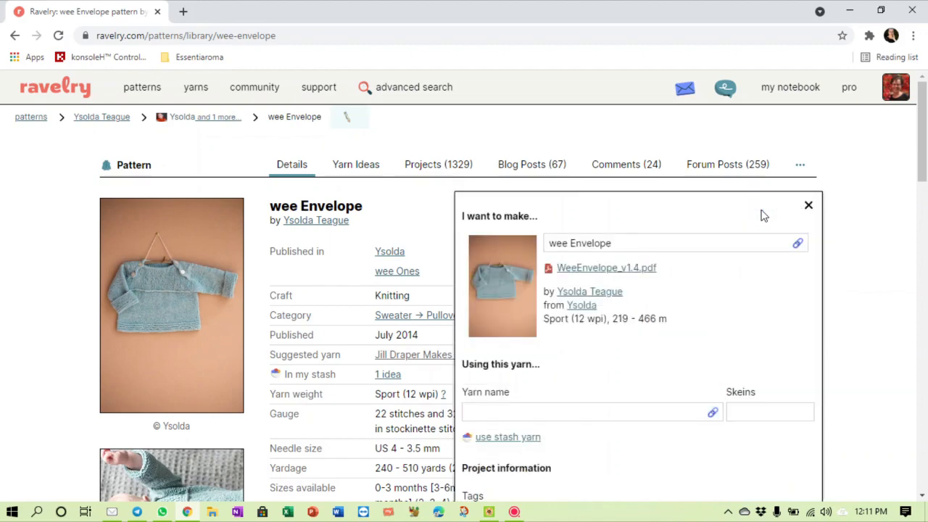
pyautogui.scroll(-3)
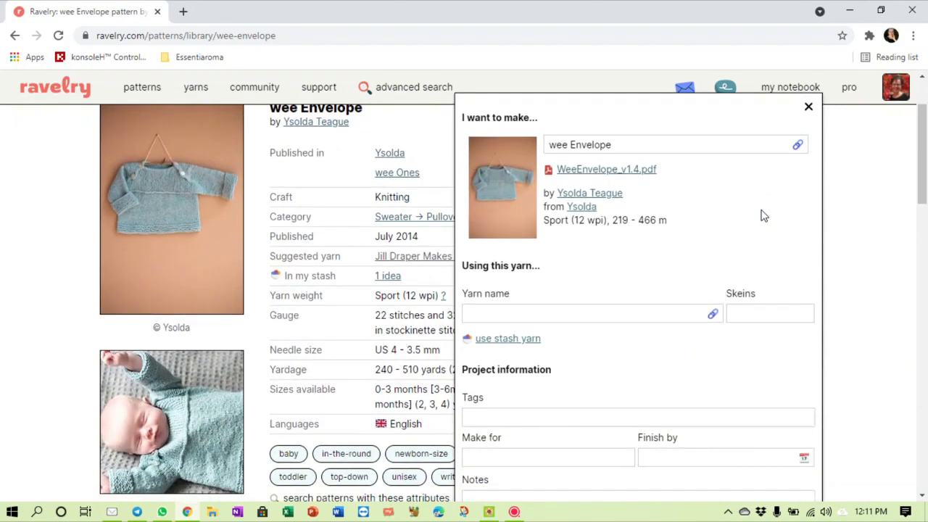
pyautogui.moveTo(606, 174)
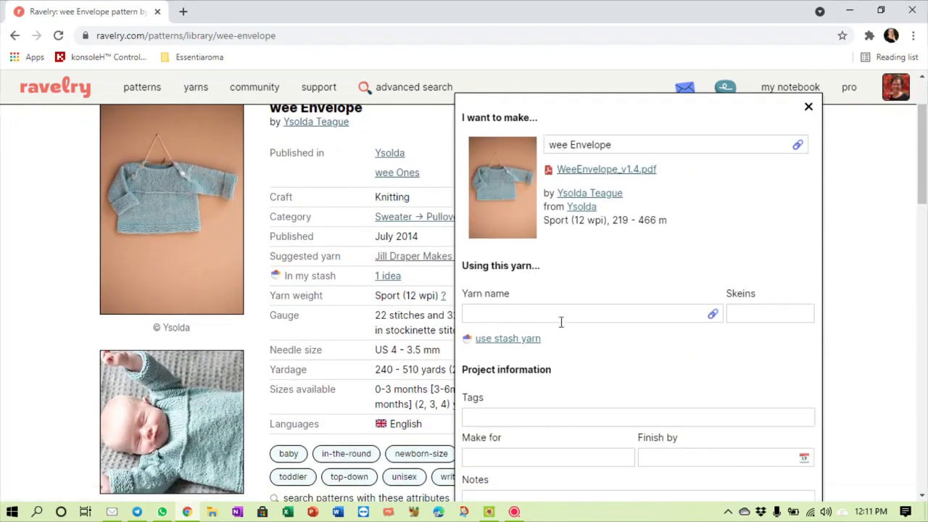
pyautogui.moveTo(689, 312)
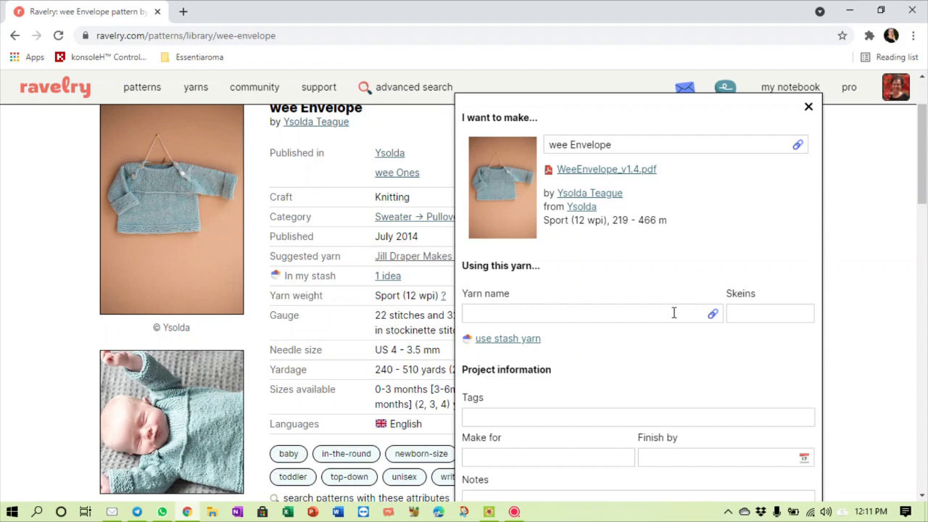
pyautogui.moveTo(507, 338)
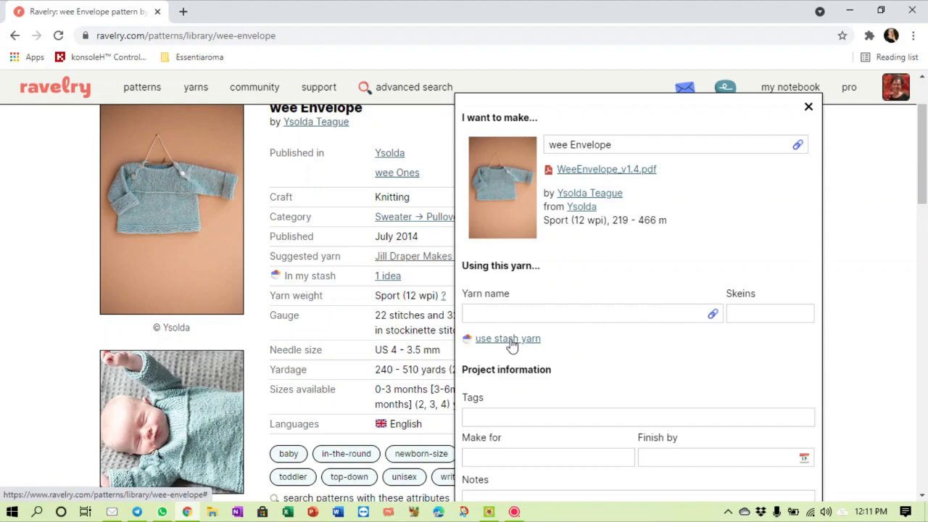
# Use the French Rose Supertwist Sock stash yarn, with the weight filter set to Fingering
pyautogui.click(507, 339)
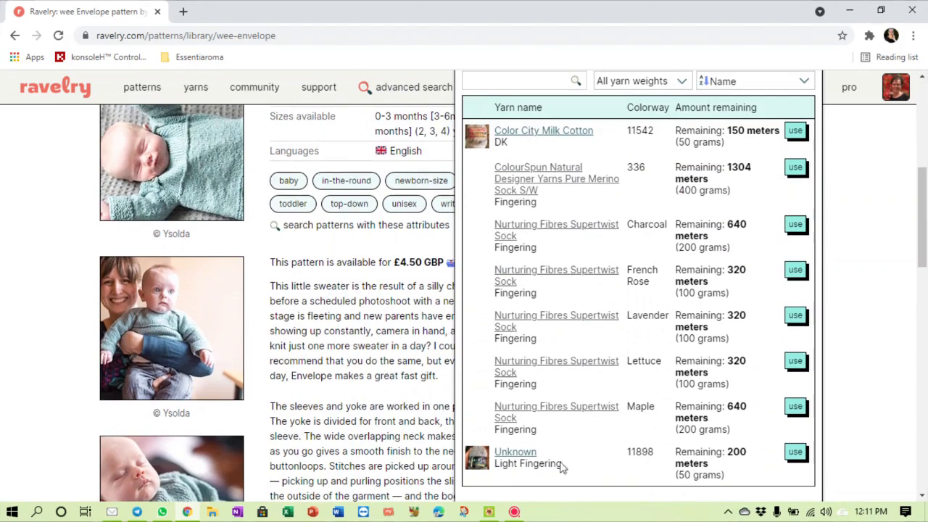
pyautogui.moveTo(532, 291)
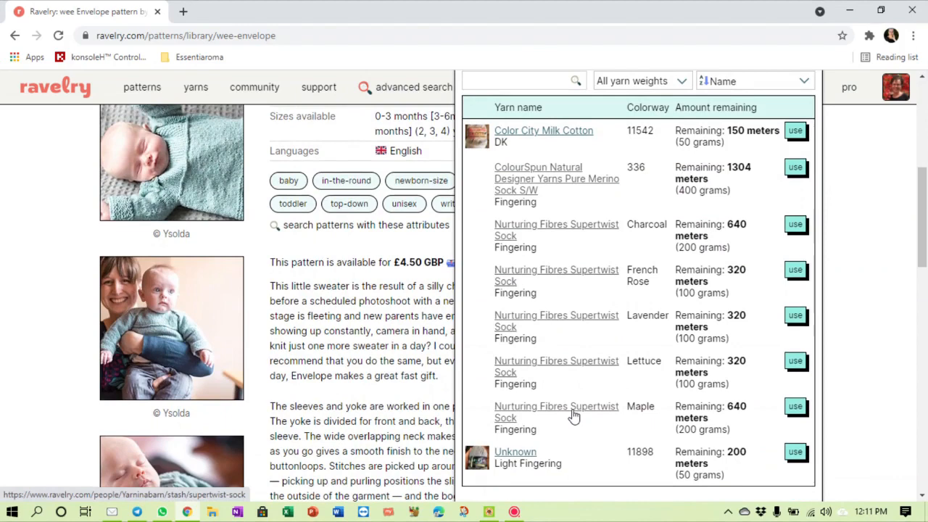
pyautogui.moveTo(575, 338)
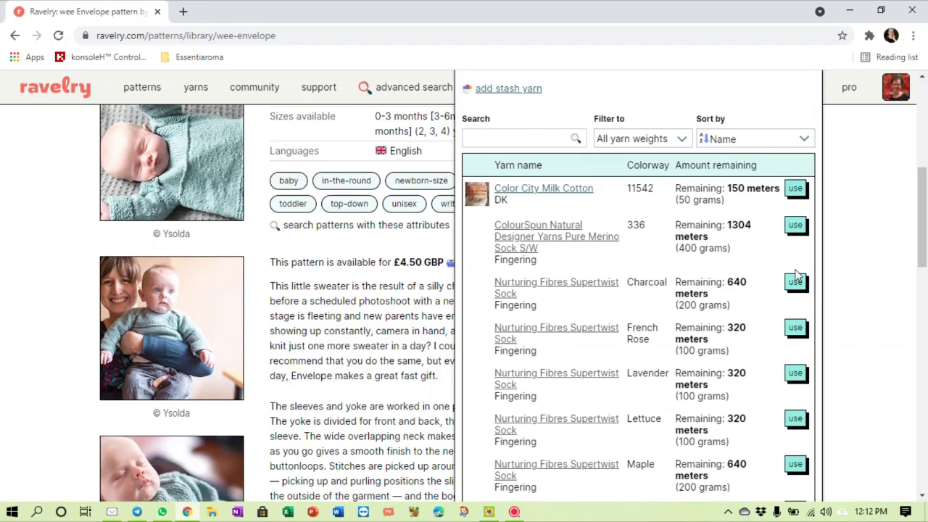
pyautogui.click(796, 327)
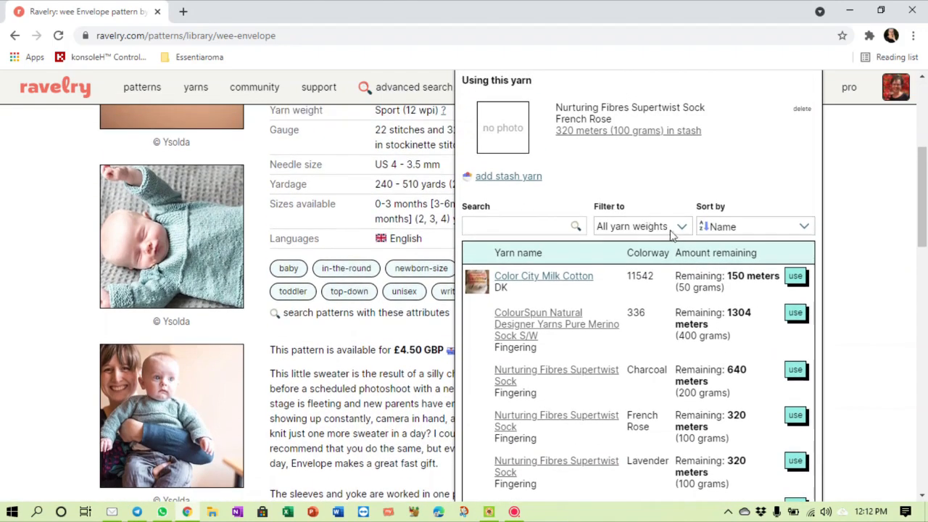
pyautogui.click(641, 226)
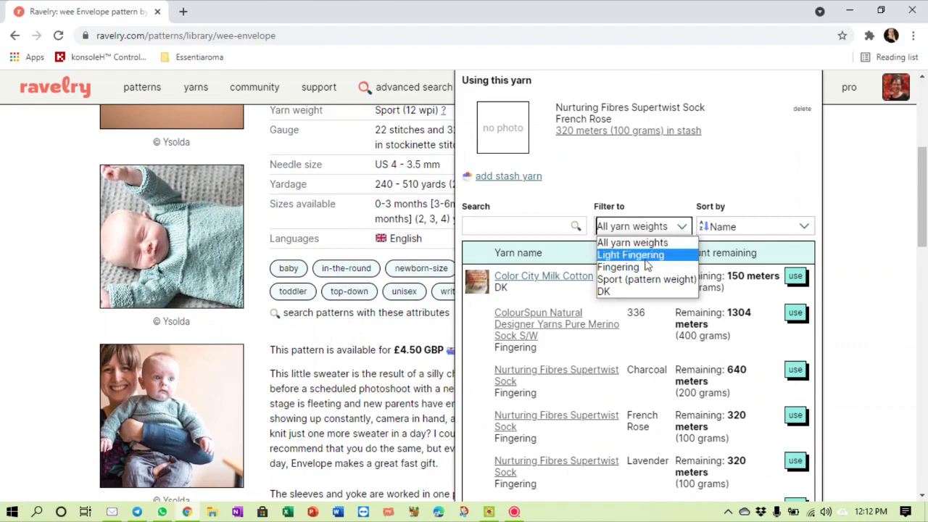
pyautogui.click(617, 267)
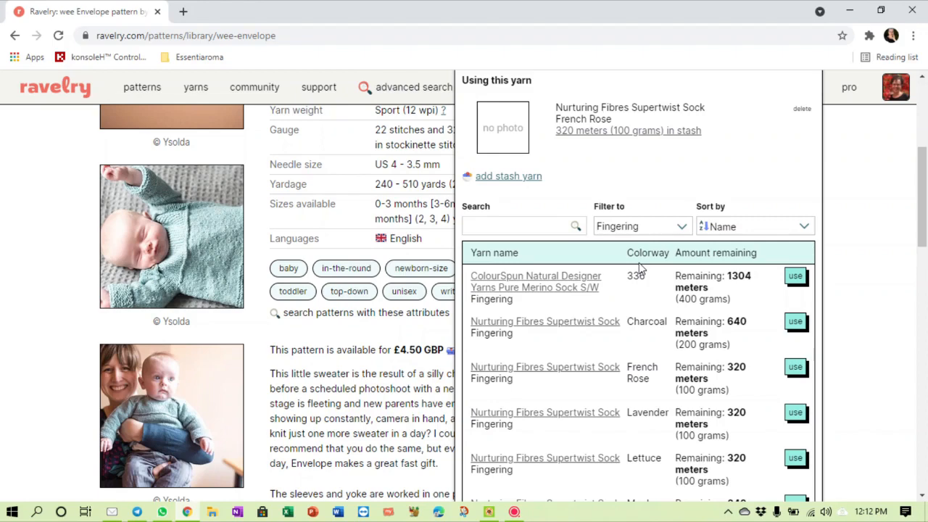
pyautogui.scroll(-3)
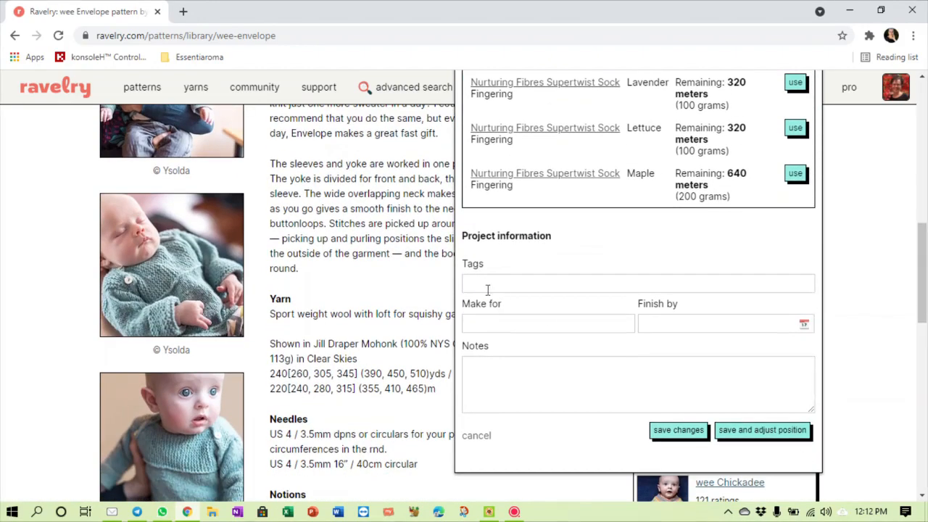
# Enter Abigail as the 'Make for' recipient
pyautogui.click(547, 324)
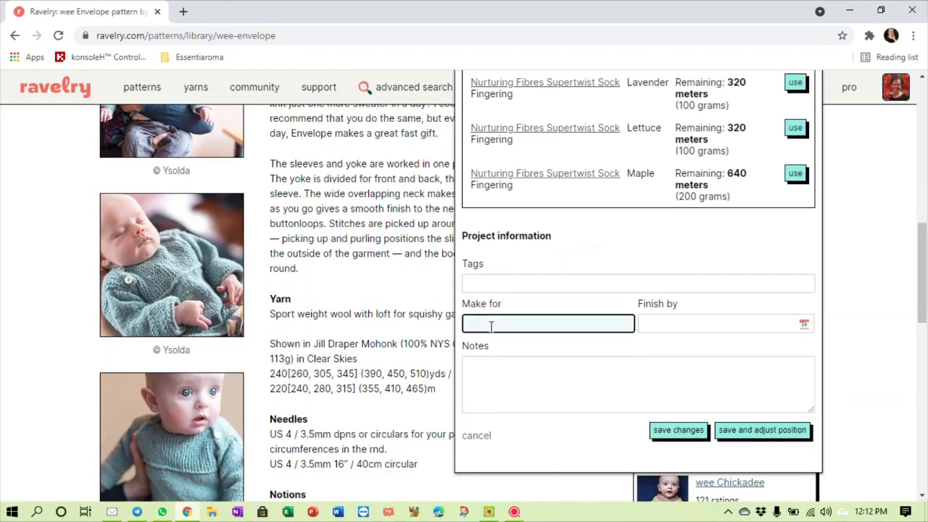
pyautogui.write('Abigail')
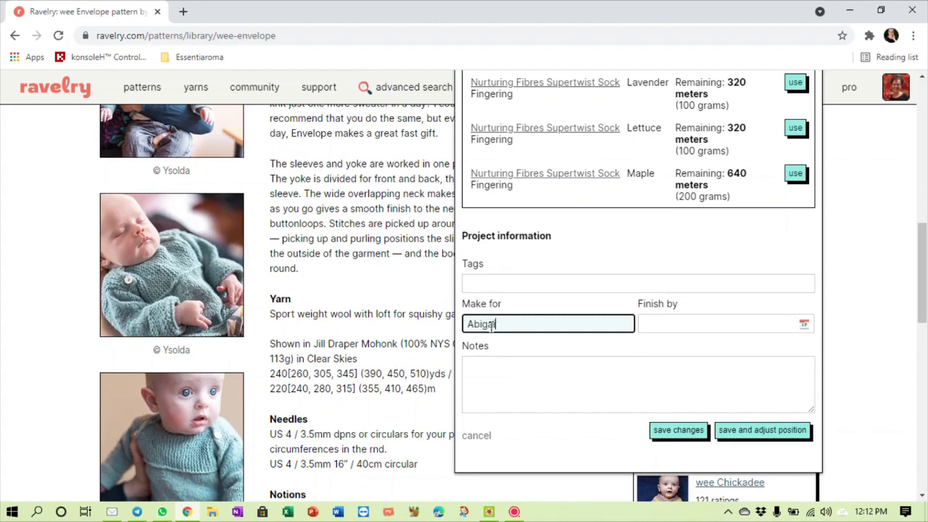
pyautogui.click(725, 323)
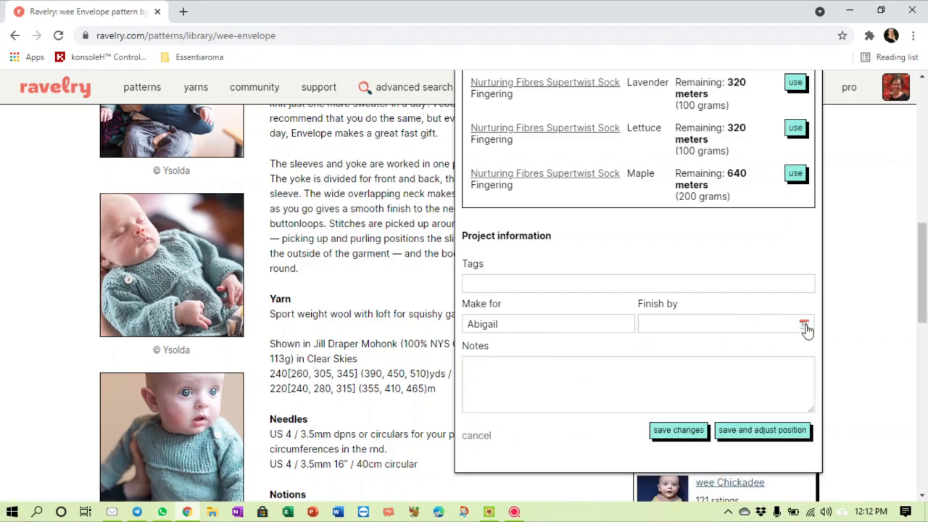
# Set the finish-by date to April 30, 2021 and save the entry
pyautogui.click(725, 324)
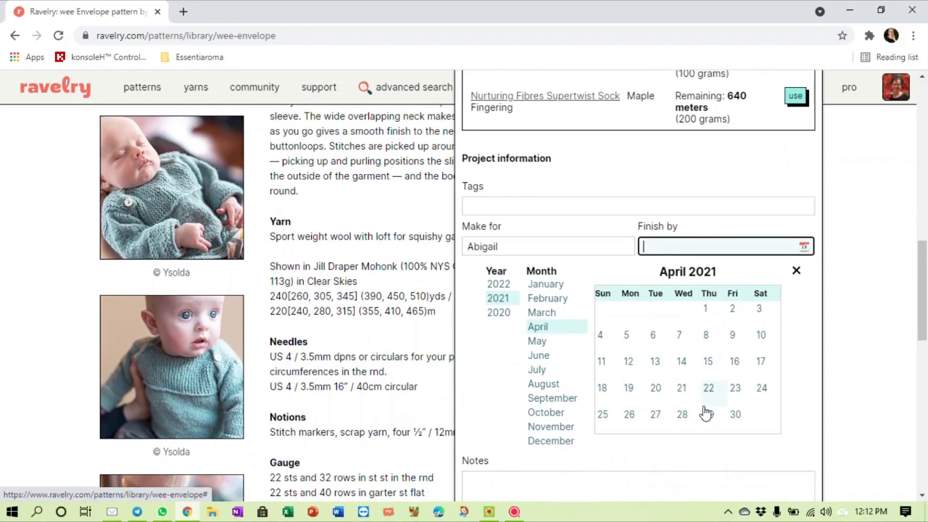
pyautogui.moveTo(736, 419)
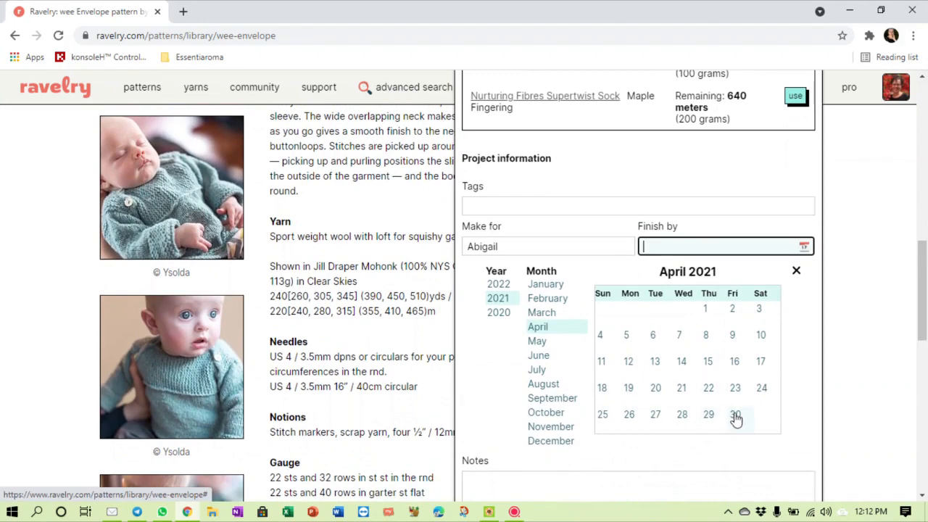
pyautogui.click(735, 414)
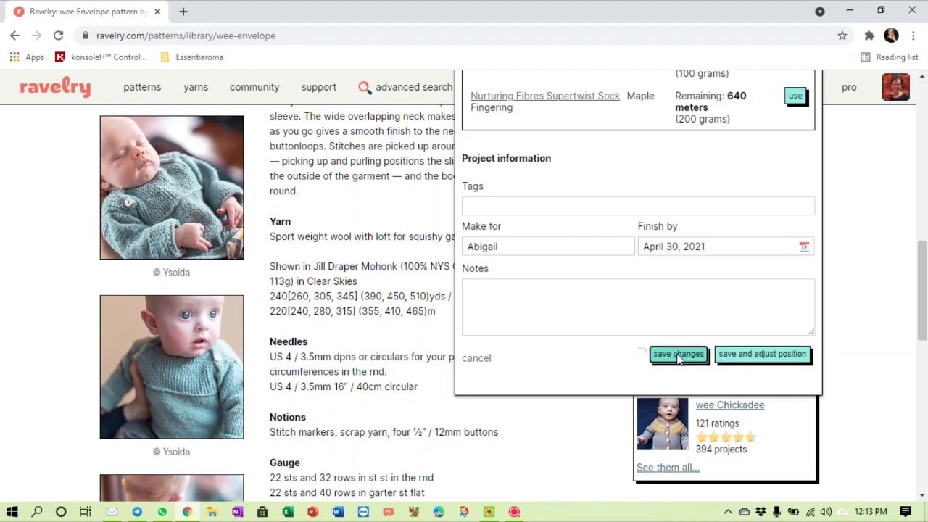
pyautogui.click(678, 354)
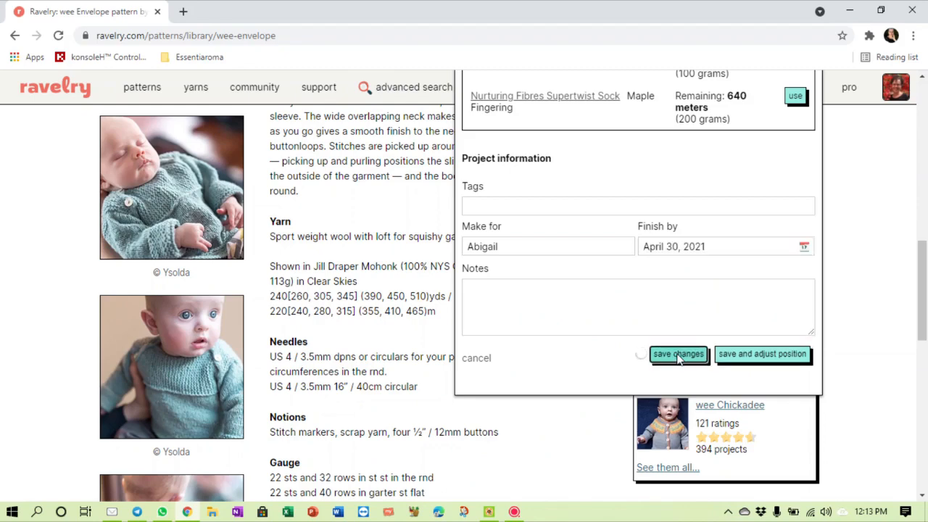
pyautogui.click(677, 354)
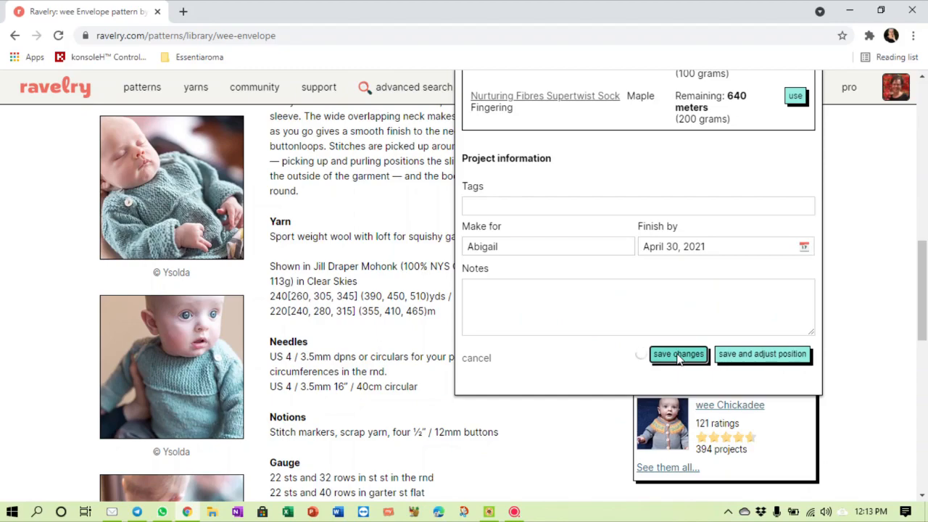
# Open the queue and check wee Envelope, due April 30, 2021, with French Rose stash yarn
pyautogui.click(677, 354)
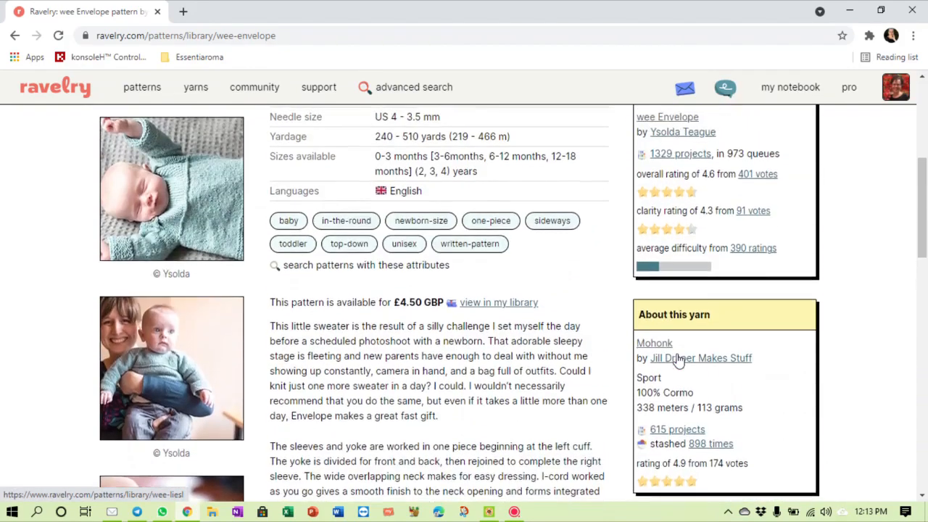
pyautogui.scroll(3)
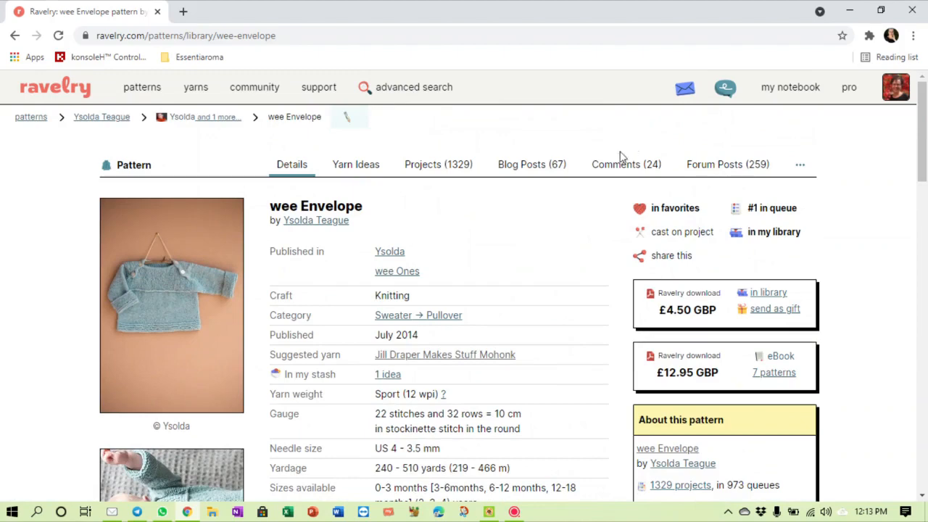
pyautogui.click(790, 87)
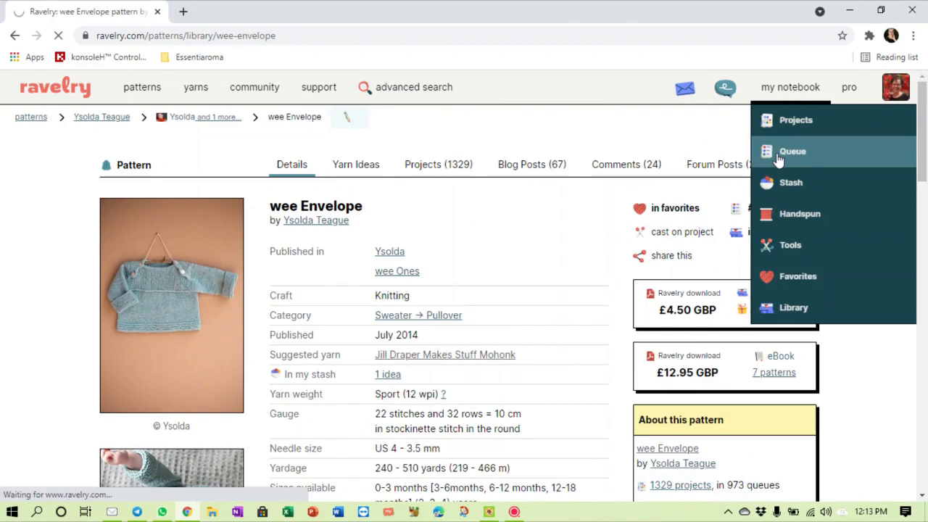
pyautogui.click(792, 151)
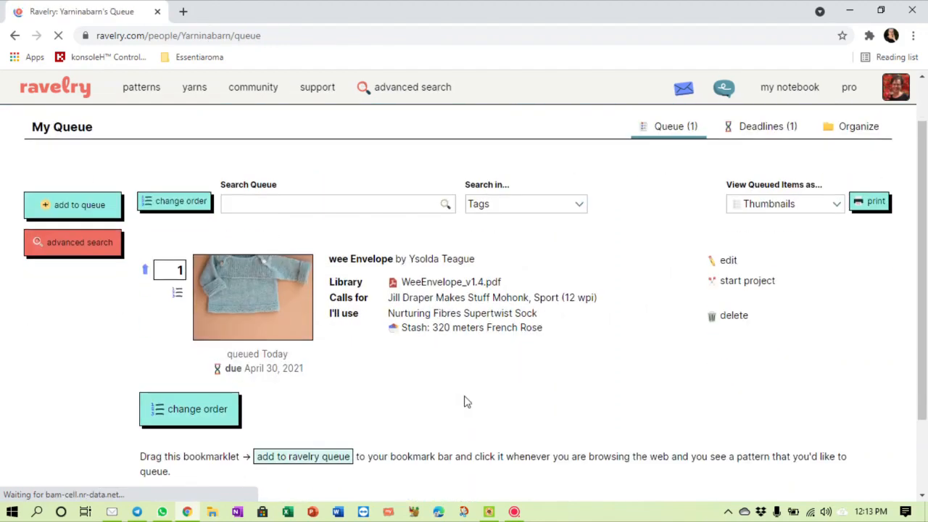
pyautogui.moveTo(497, 313)
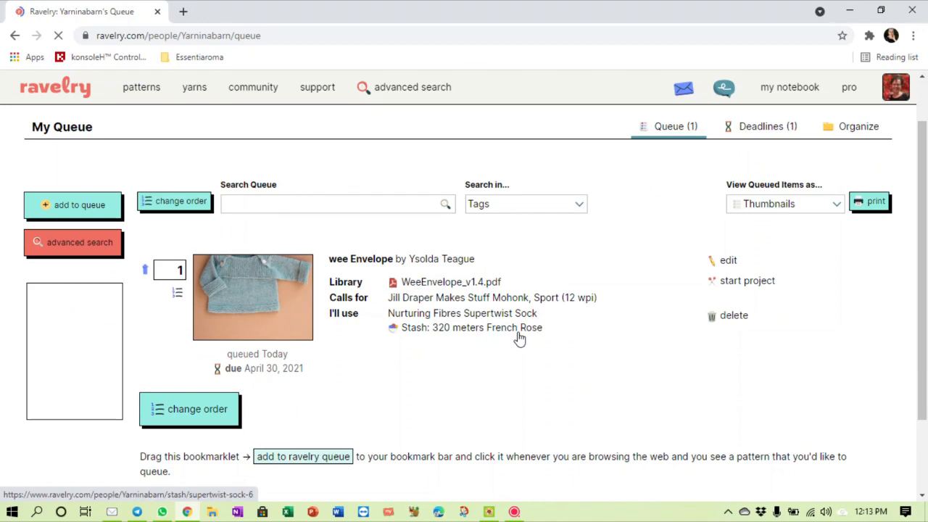
pyautogui.click(789, 87)
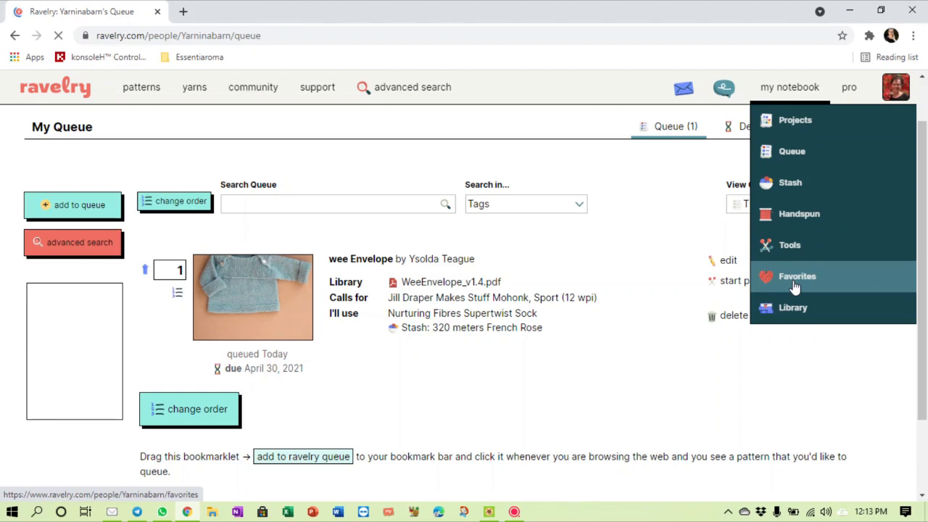
# Open Favorites, scroll the Abigail bundle, and select the Lil' Rosebud seamless dress
pyautogui.click(797, 276)
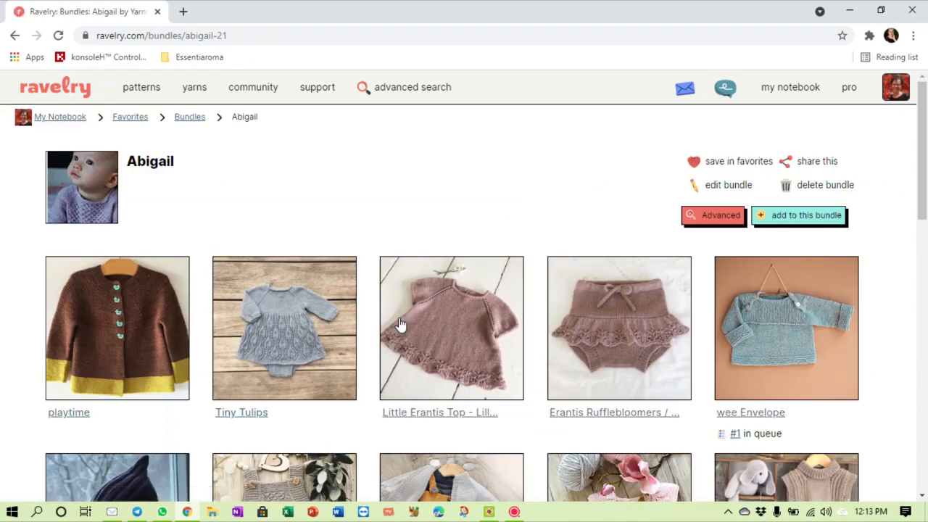
pyautogui.scroll(-3)
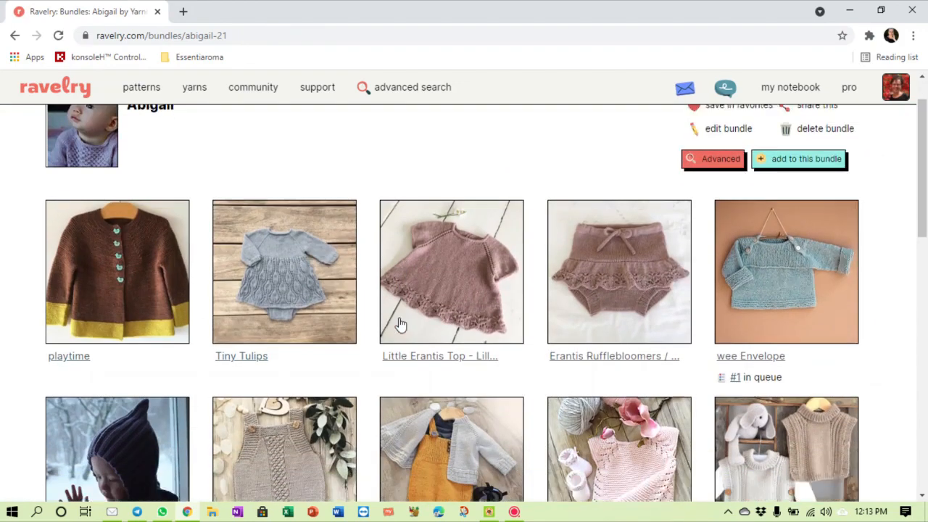
pyautogui.scroll(-3)
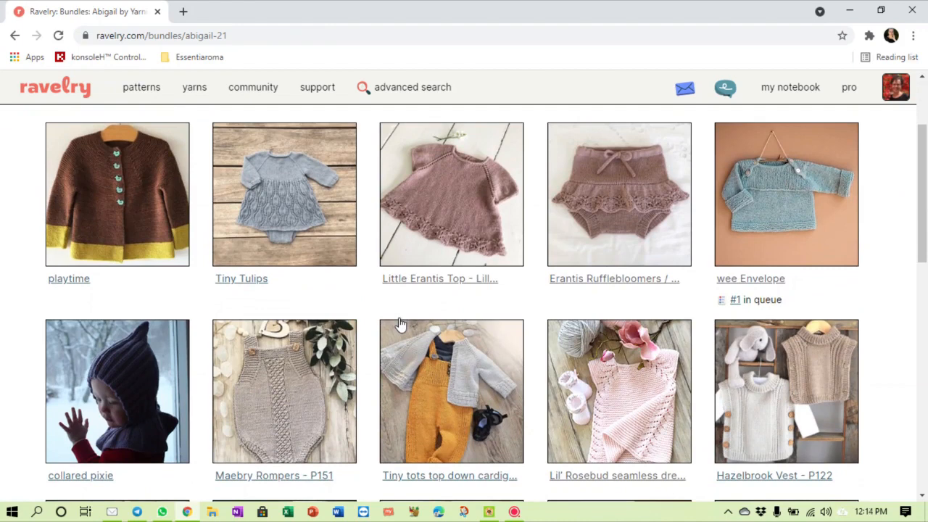
pyautogui.moveTo(645, 399)
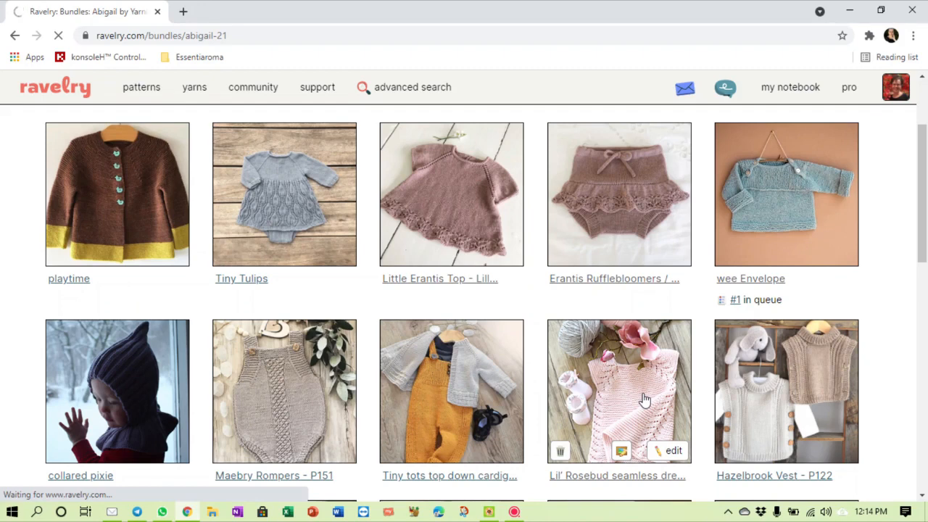
pyautogui.click(619, 391)
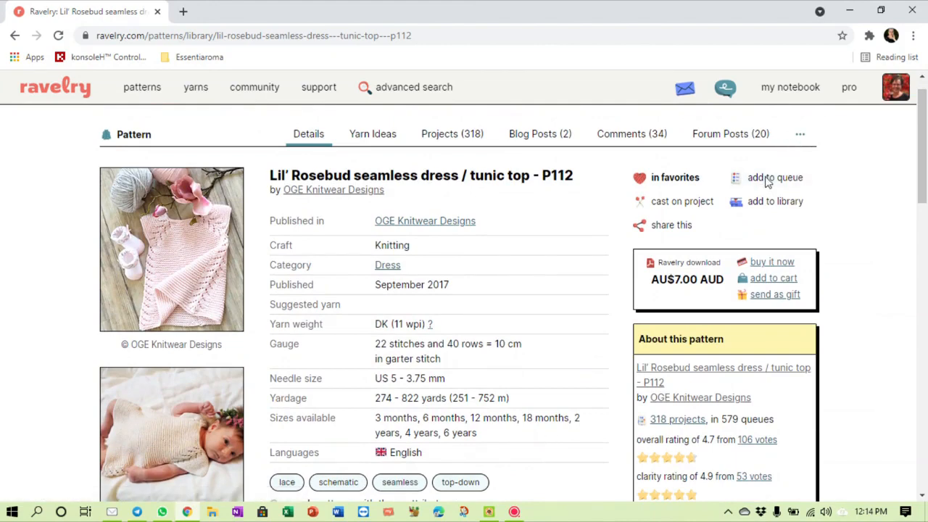
# Queue Lil' Rosebud with its Ravelry download added to the wish list, and save
pyautogui.click(682, 201)
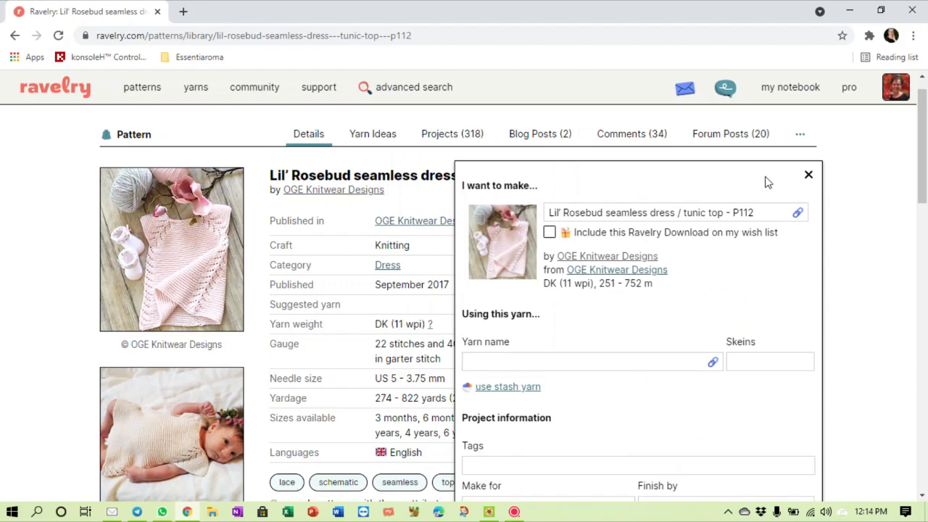
pyautogui.scroll(-3)
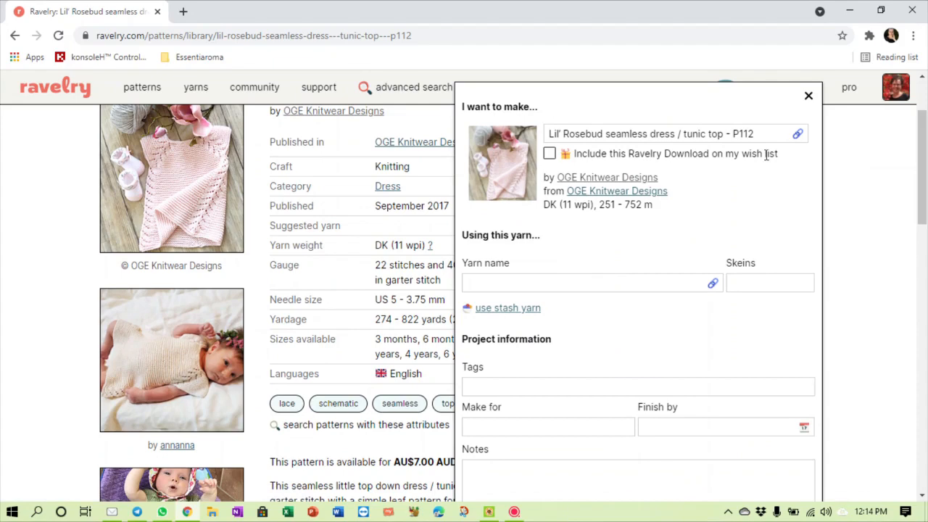
pyautogui.moveTo(703, 141)
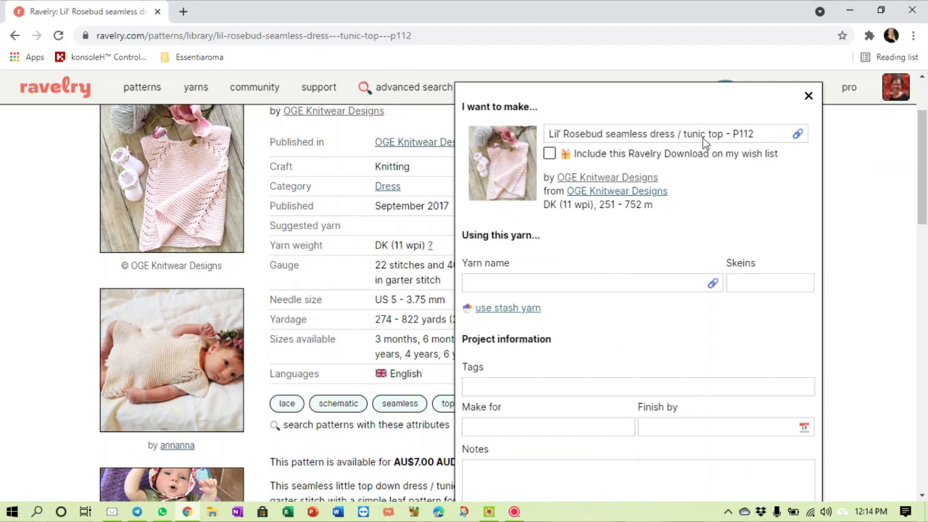
pyautogui.click(550, 153)
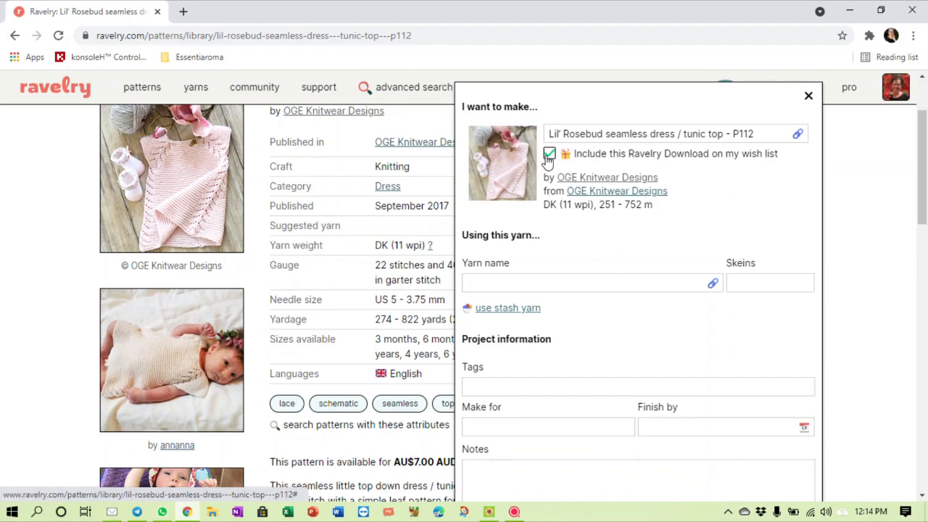
pyautogui.click(549, 153)
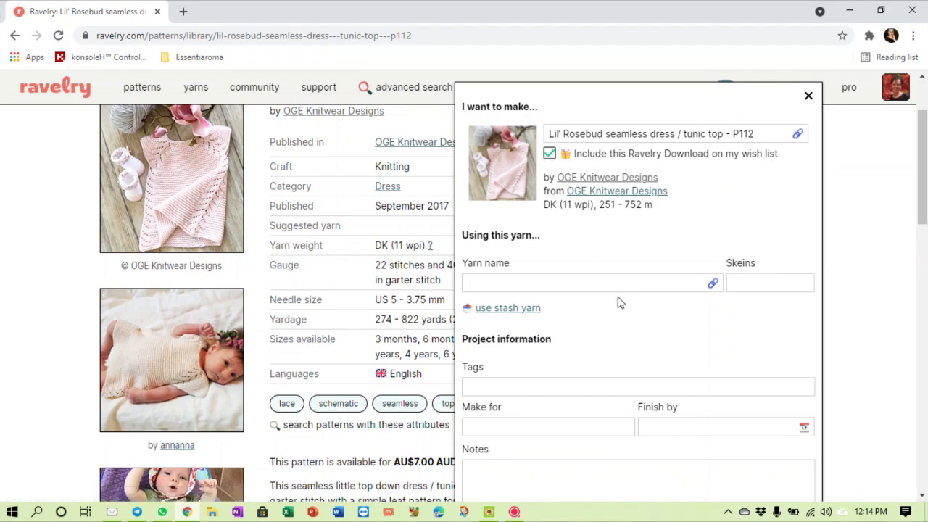
pyautogui.scroll(-3)
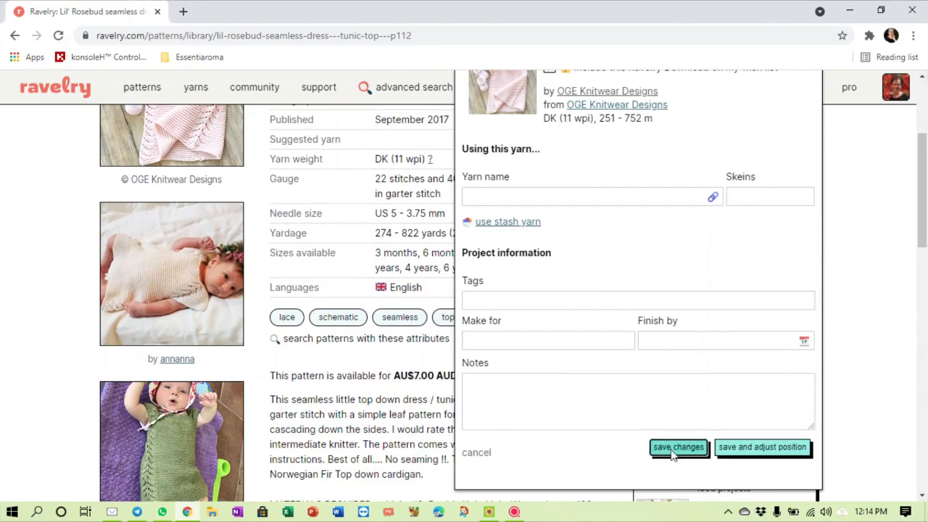
pyautogui.click(677, 447)
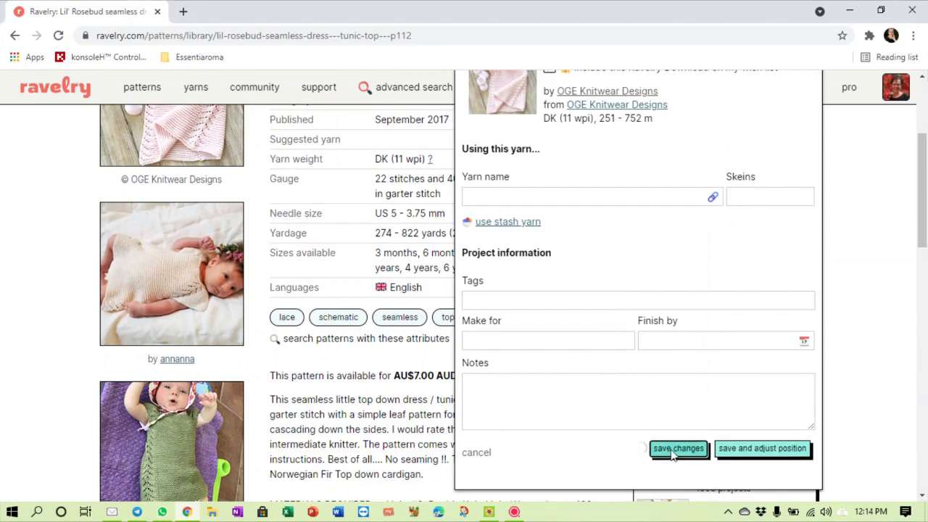
pyautogui.click(677, 448)
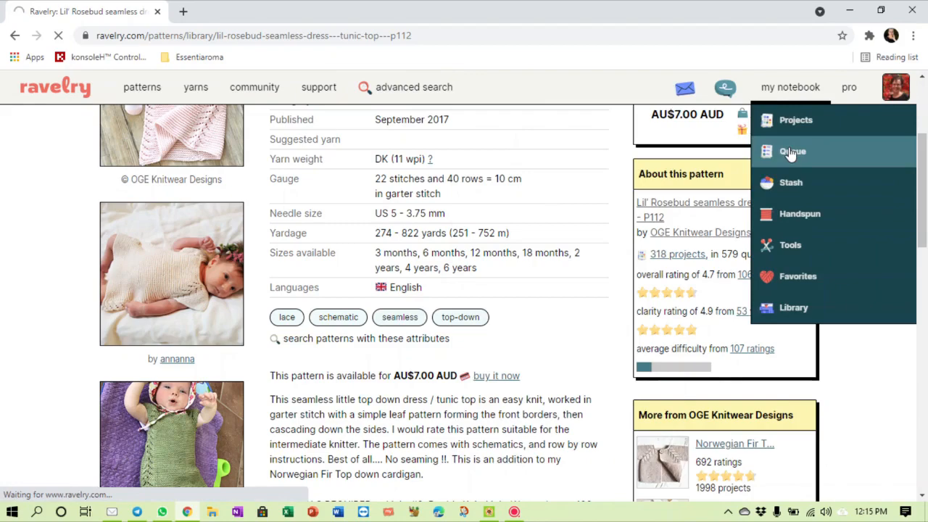
# Move Lil' Rosebud to the top of the queue, ahead of wee Envelope
pyautogui.click(792, 152)
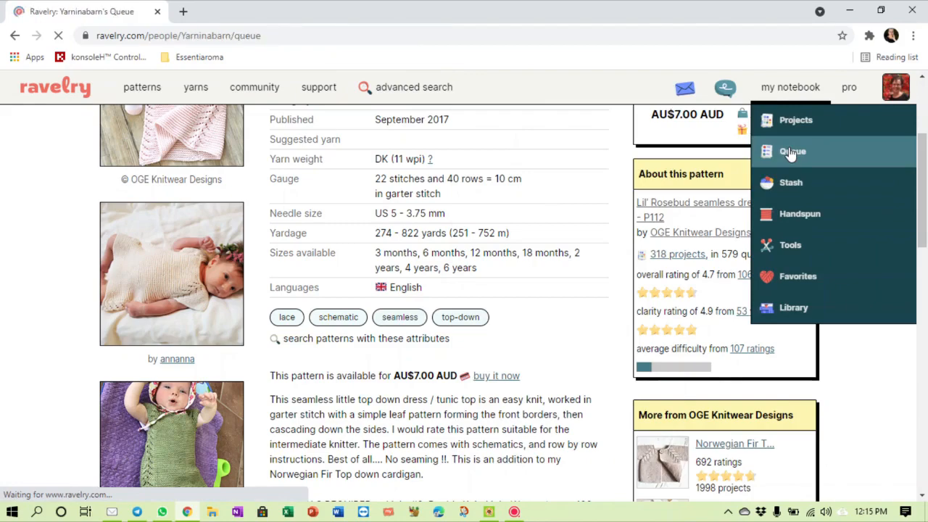
pyautogui.click(792, 152)
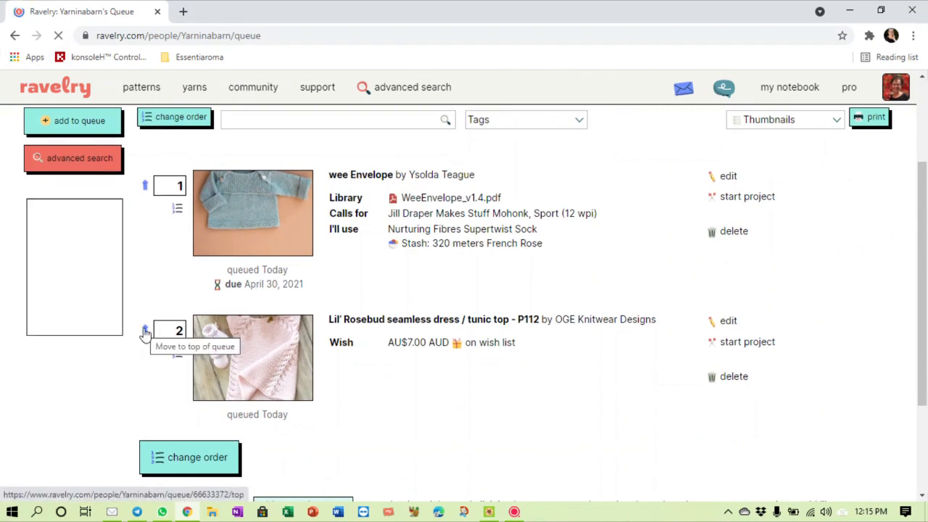
pyautogui.click(145, 330)
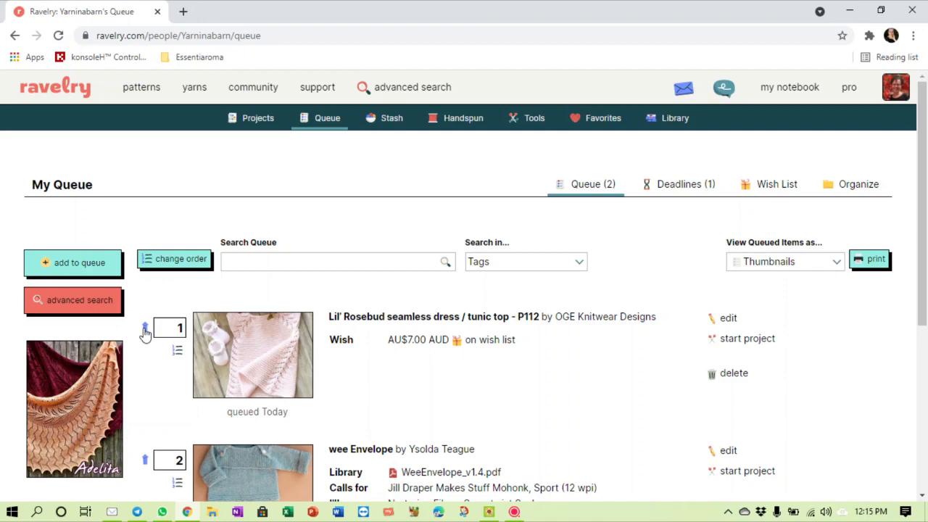
pyautogui.scroll(-3)
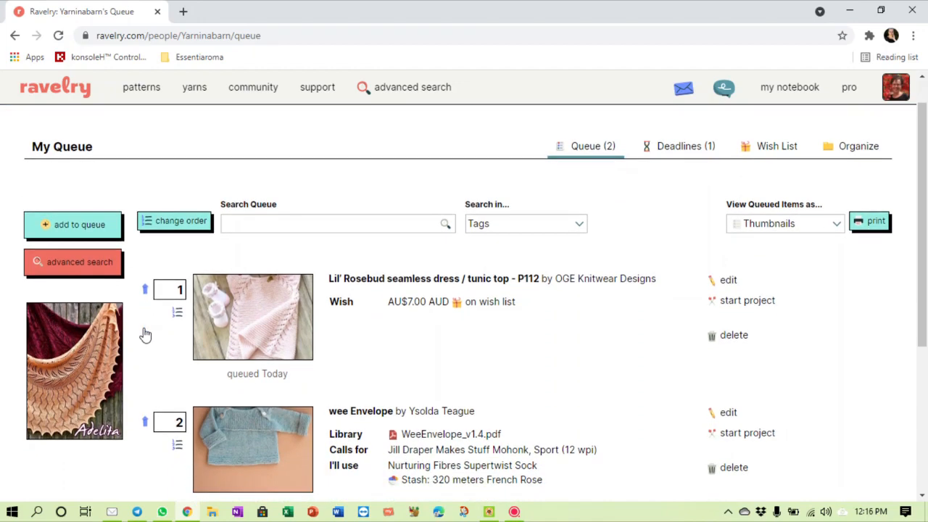
pyautogui.moveTo(762, 120)
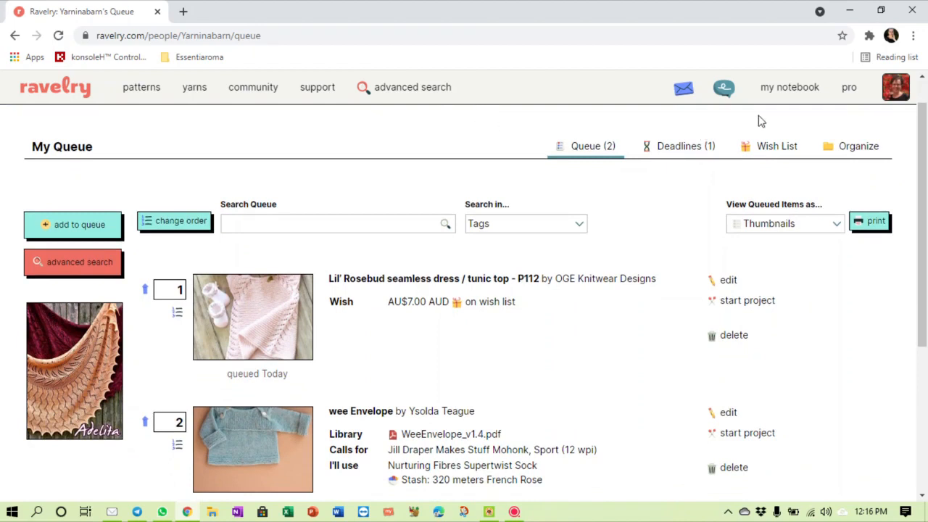